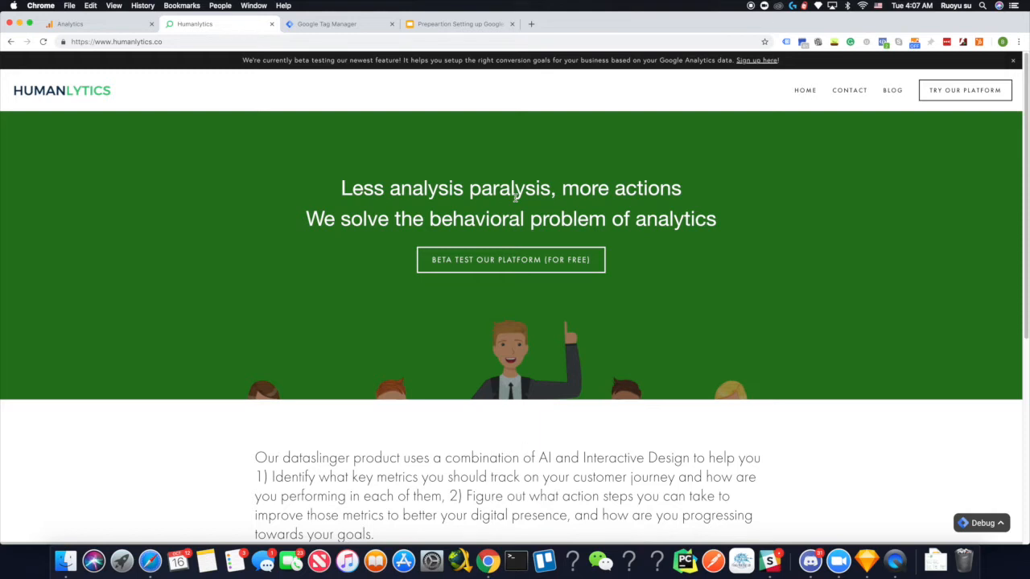
{"action": "mouse_move", "coordinate": [675, 371]}
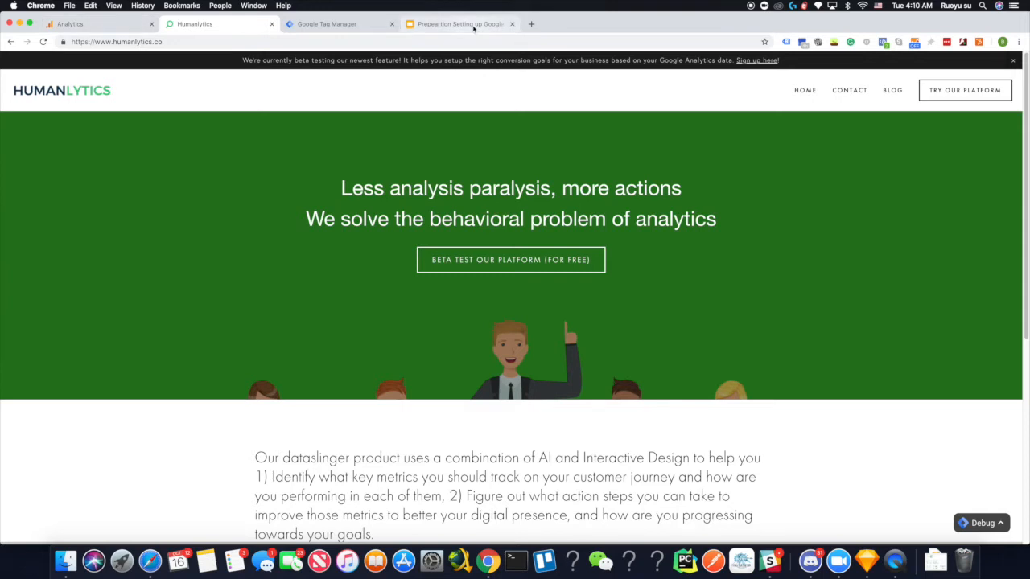
- Bring up the 'Preparation Setting up Google Analytics' slide deck
{"action": "left_click", "coordinate": [459, 24]}
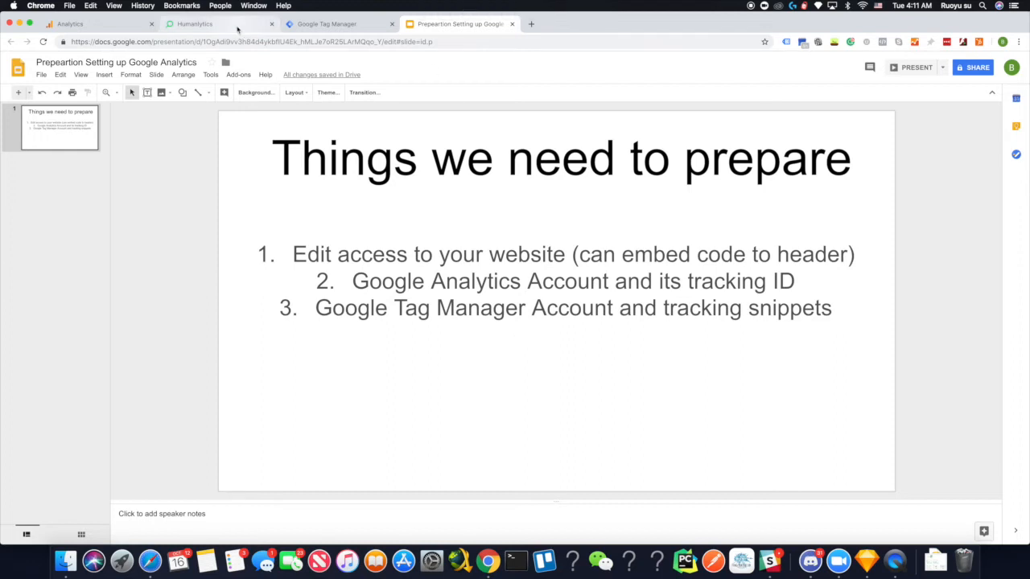
{"action": "mouse_move", "coordinate": [219, 24]}
{"action": "type", "text": "sqaur"}
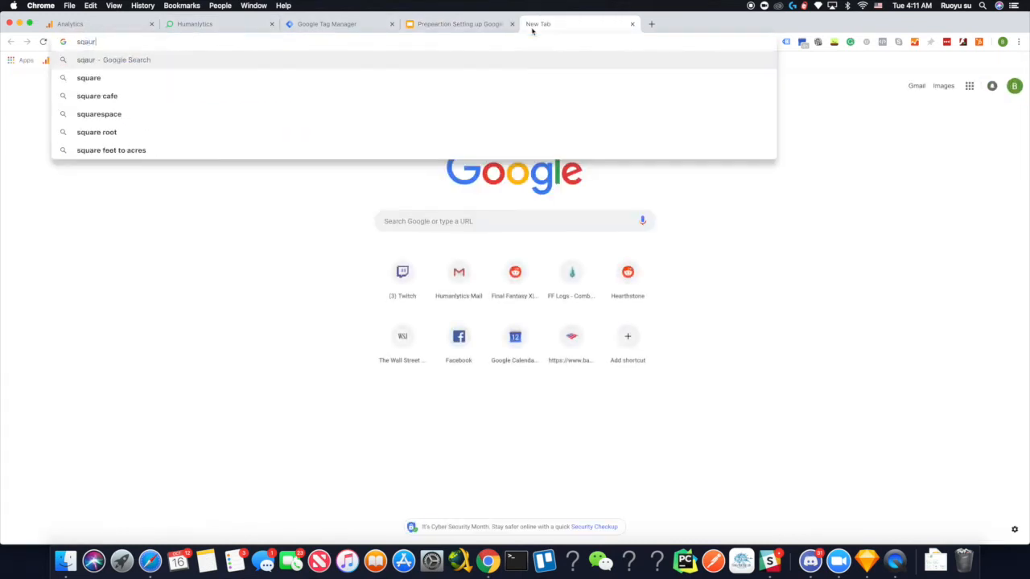
- Reach Squarespace from the search results and load the Humanlytics site in the editor
{"action": "left_click", "coordinate": [100, 112]}
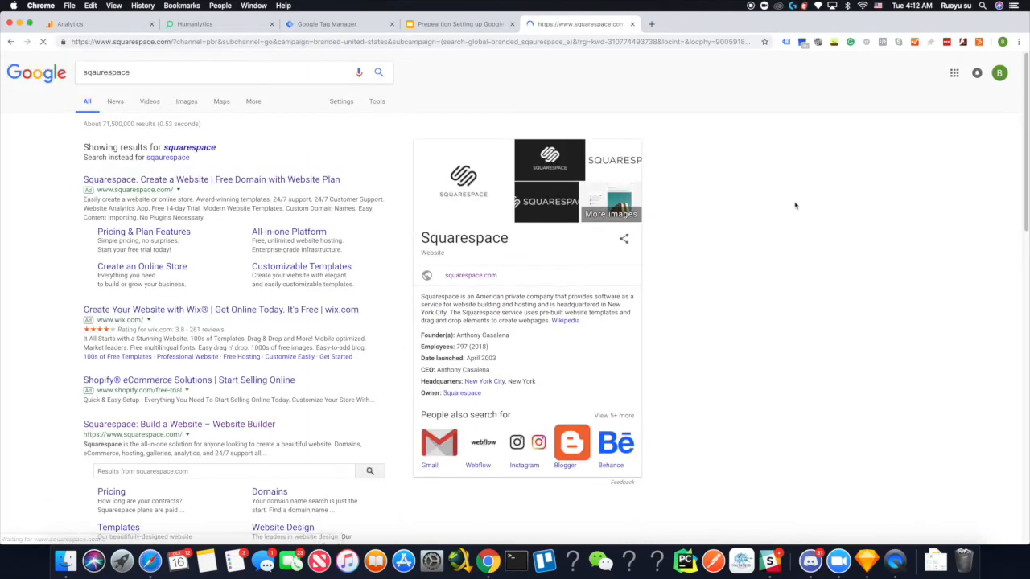
{"action": "left_click", "coordinate": [470, 275]}
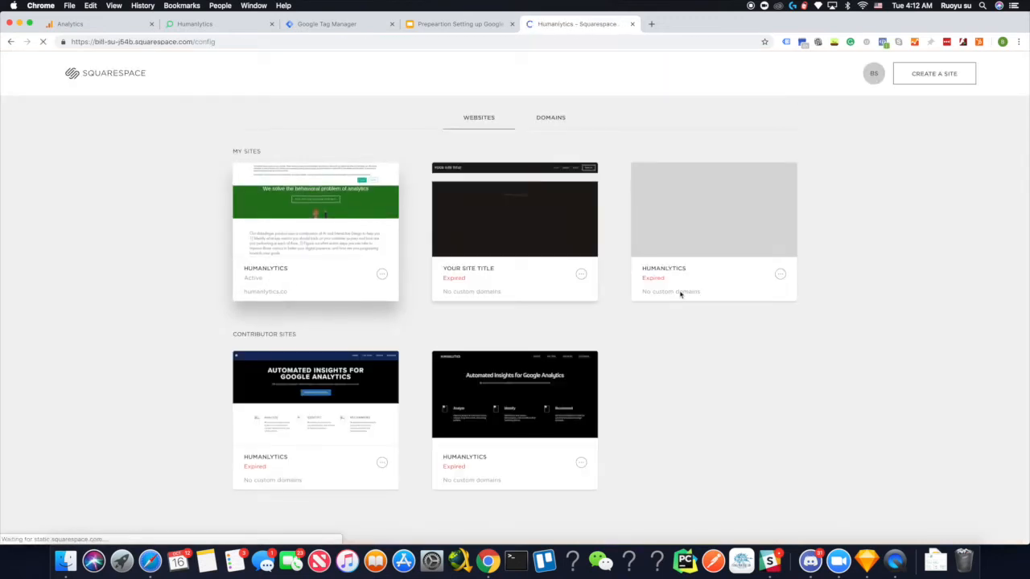
{"action": "left_click", "coordinate": [316, 233]}
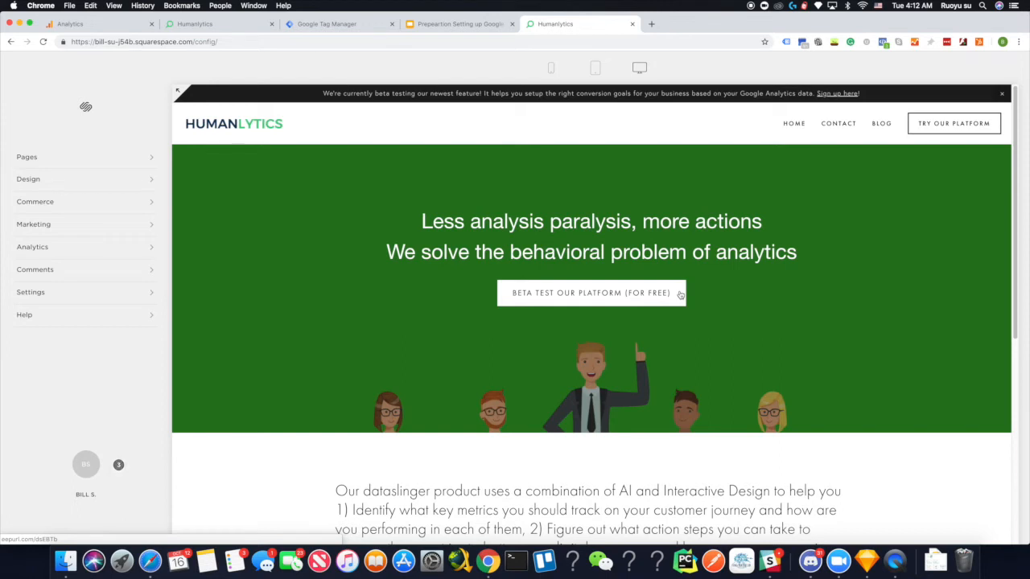
{"action": "mouse_move", "coordinate": [552, 281]}
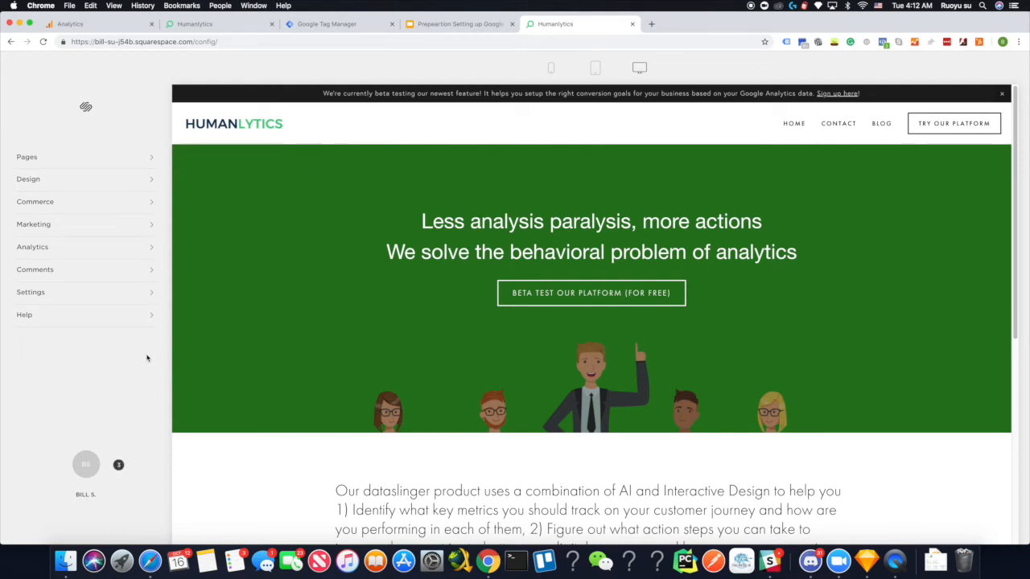
- Navigate Settings > Advanced > Code Injection to reveal the header and footer GTM snippets
{"action": "left_click", "coordinate": [30, 293]}
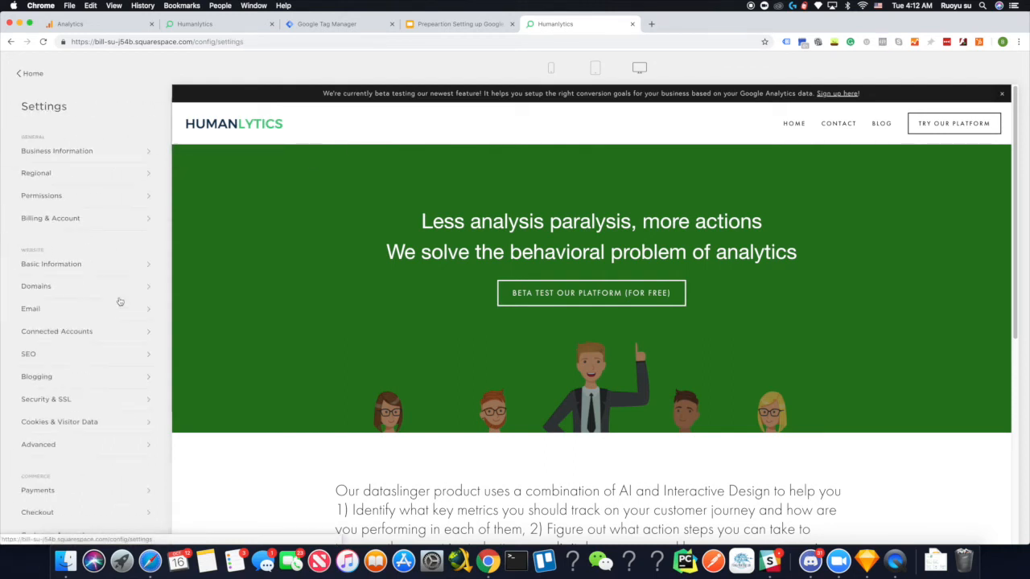
{"action": "left_click", "coordinate": [38, 444]}
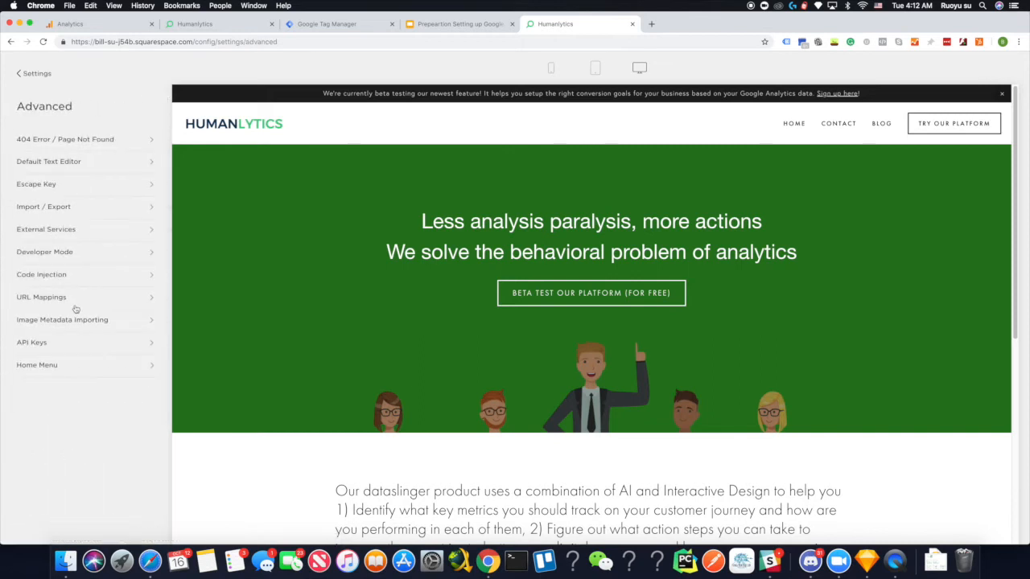
{"action": "mouse_move", "coordinate": [100, 283]}
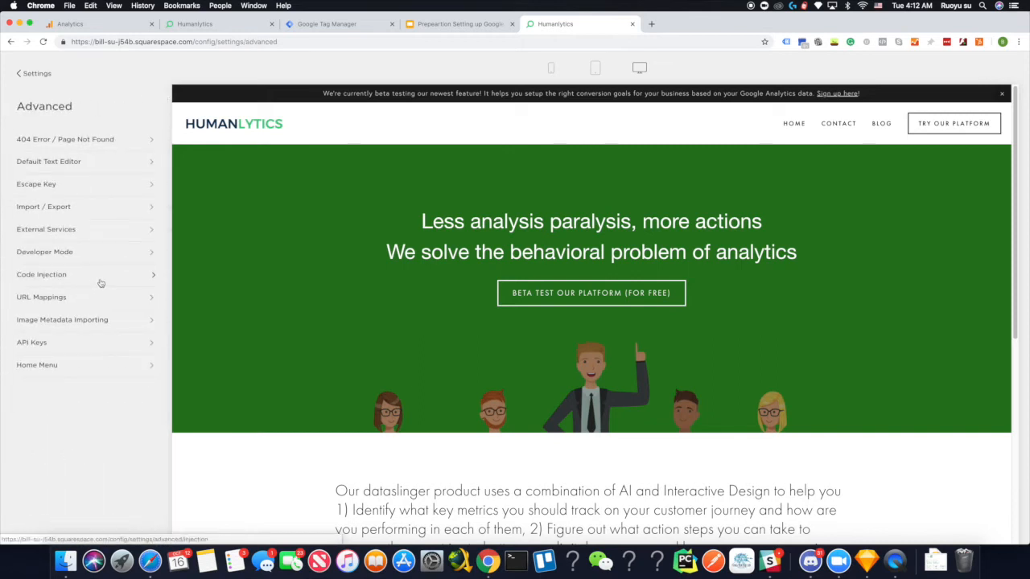
{"action": "left_click", "coordinate": [42, 274]}
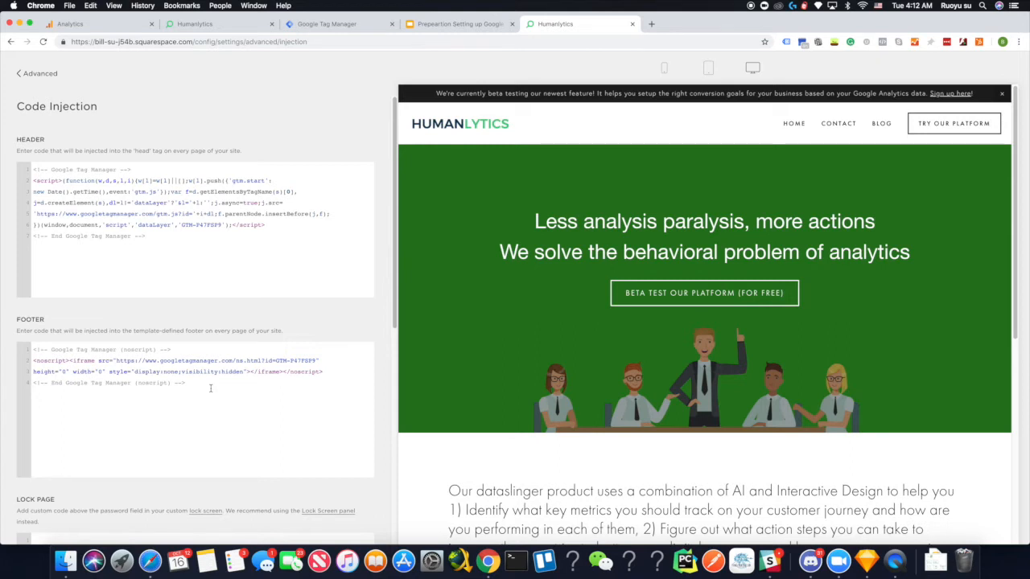
{"action": "mouse_move", "coordinate": [217, 393]}
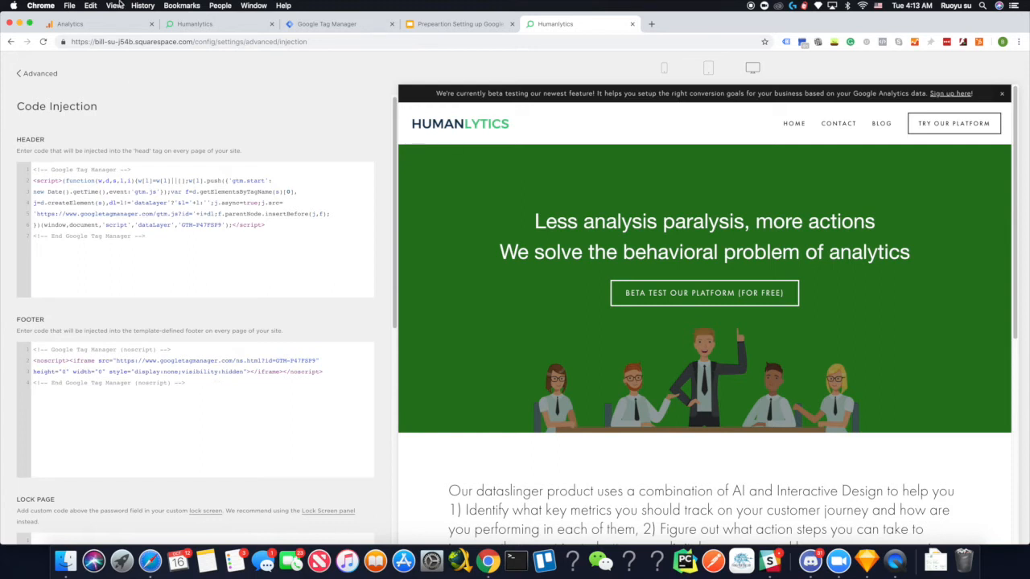
{"action": "mouse_move", "coordinate": [193, 24]}
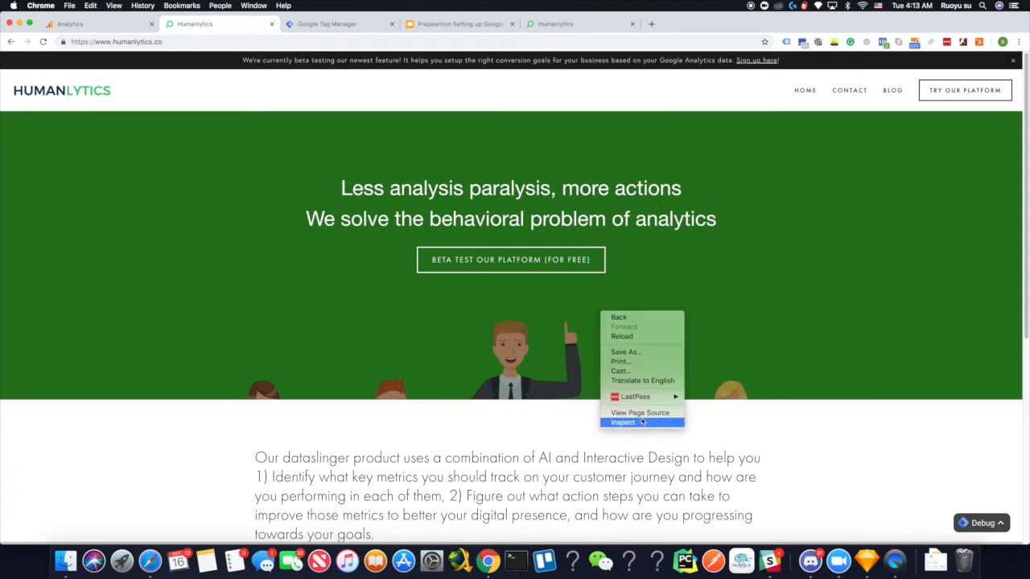
- View the live Humanlytics homepage's page source in a new tab
{"action": "left_click", "coordinate": [641, 412]}
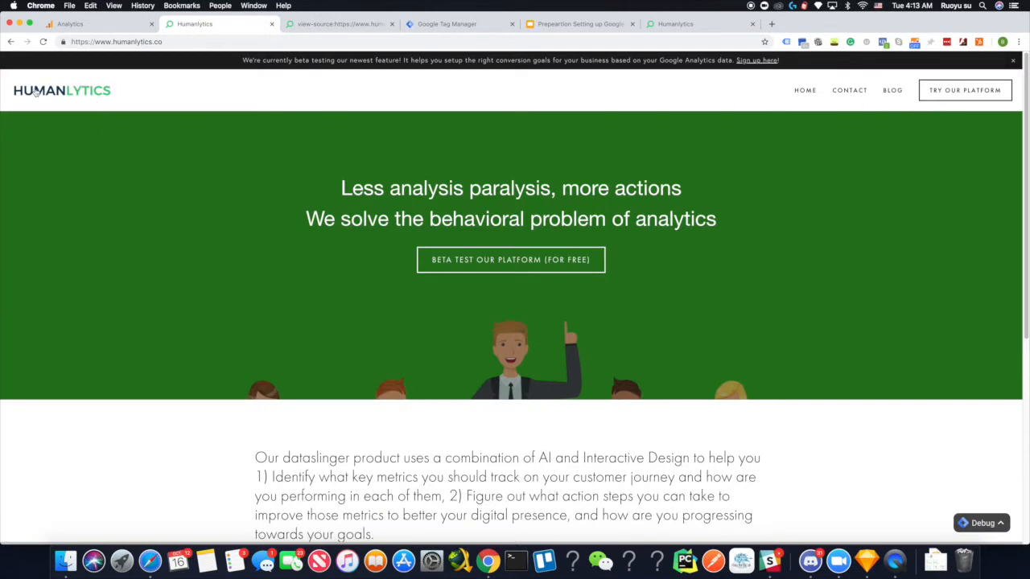
{"action": "mouse_move", "coordinate": [674, 63]}
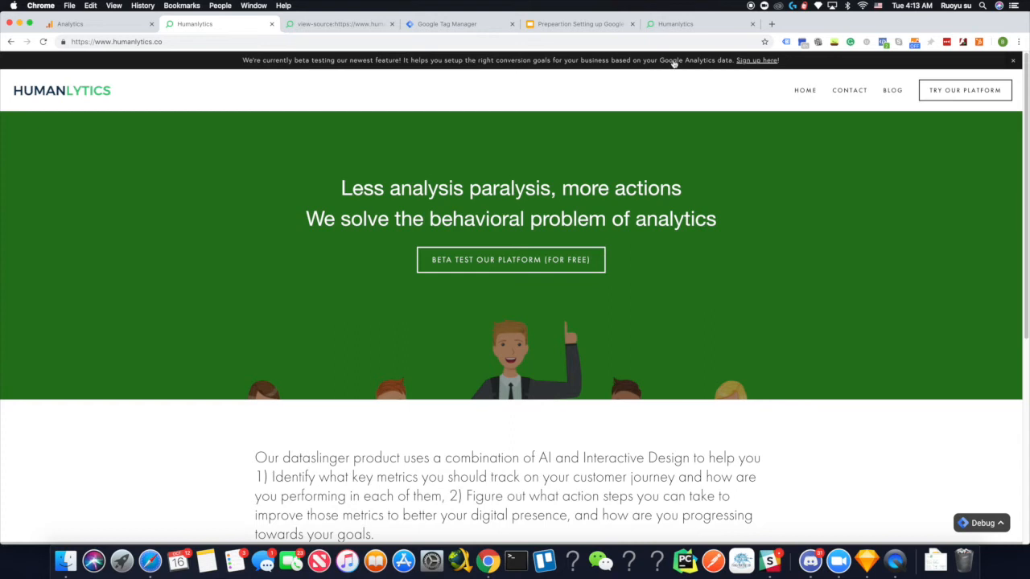
{"action": "mouse_move", "coordinate": [560, 319]}
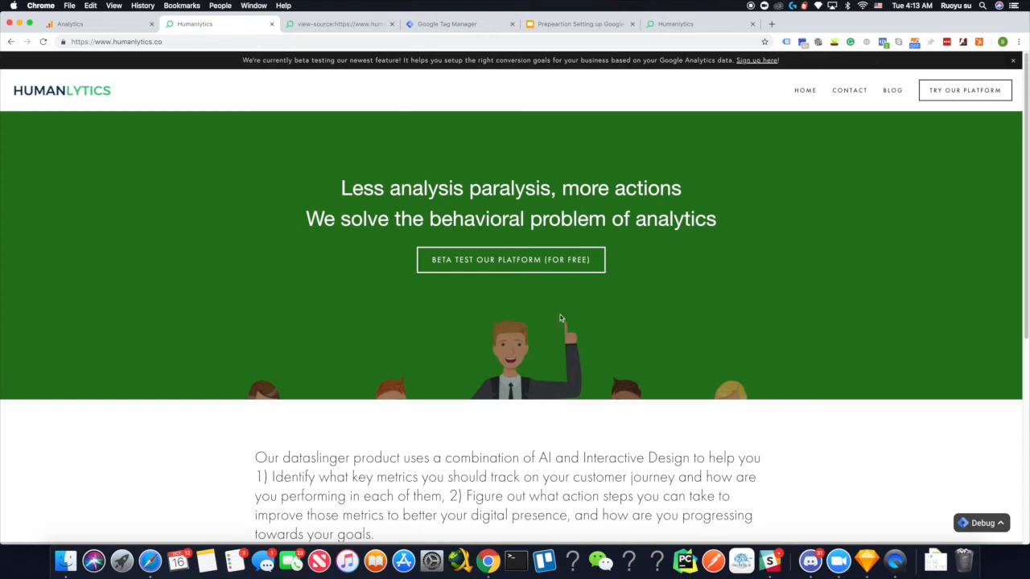
{"action": "mouse_move", "coordinate": [509, 302]}
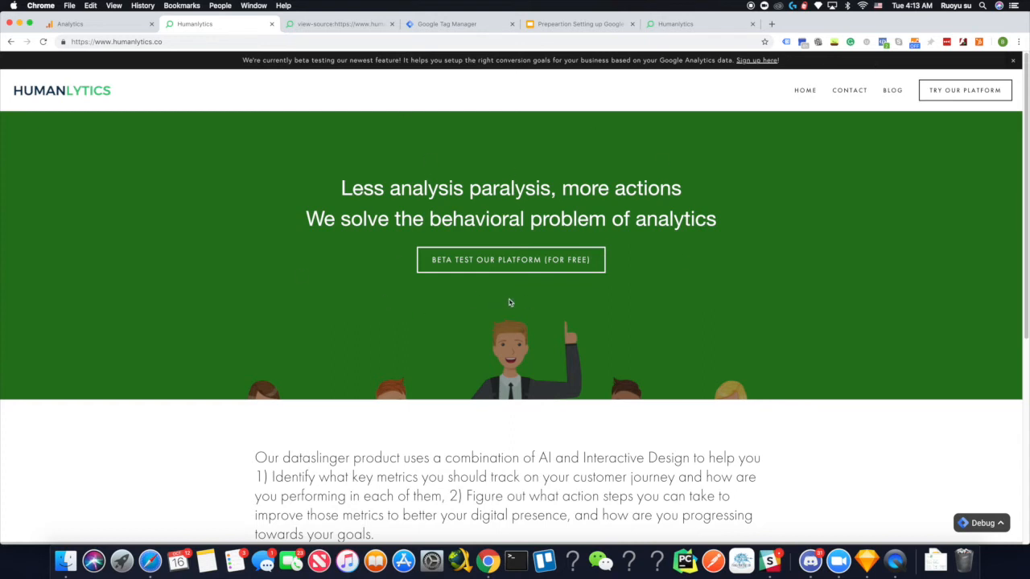
{"action": "mouse_move", "coordinate": [271, 84]}
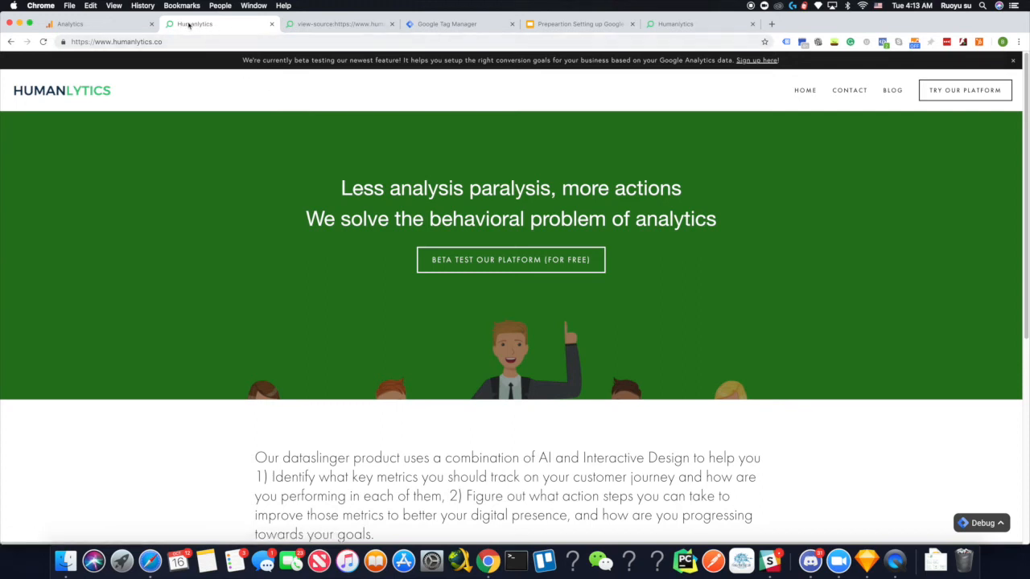
{"action": "mouse_move", "coordinate": [193, 24]}
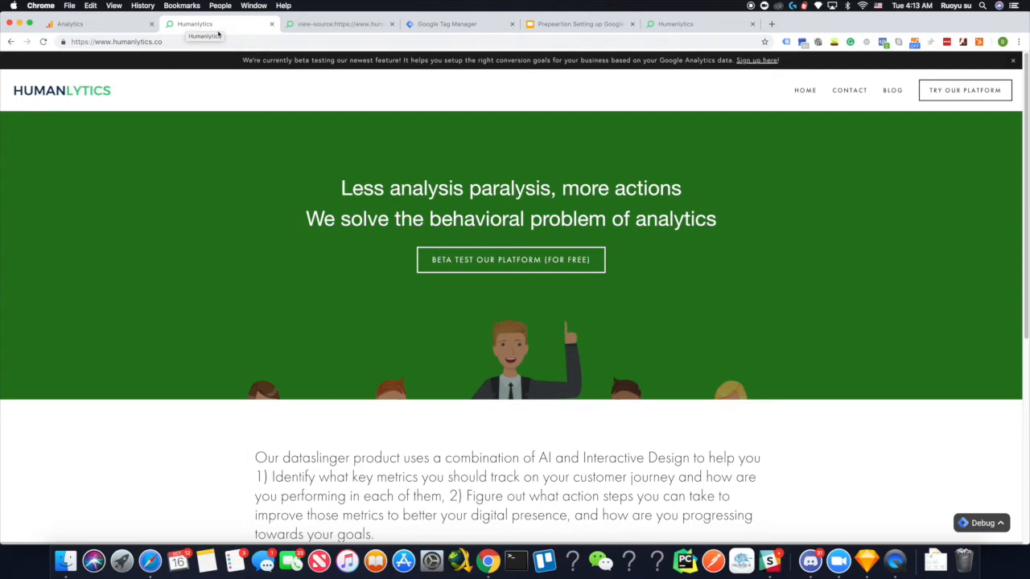
{"action": "mouse_move", "coordinate": [217, 34]}
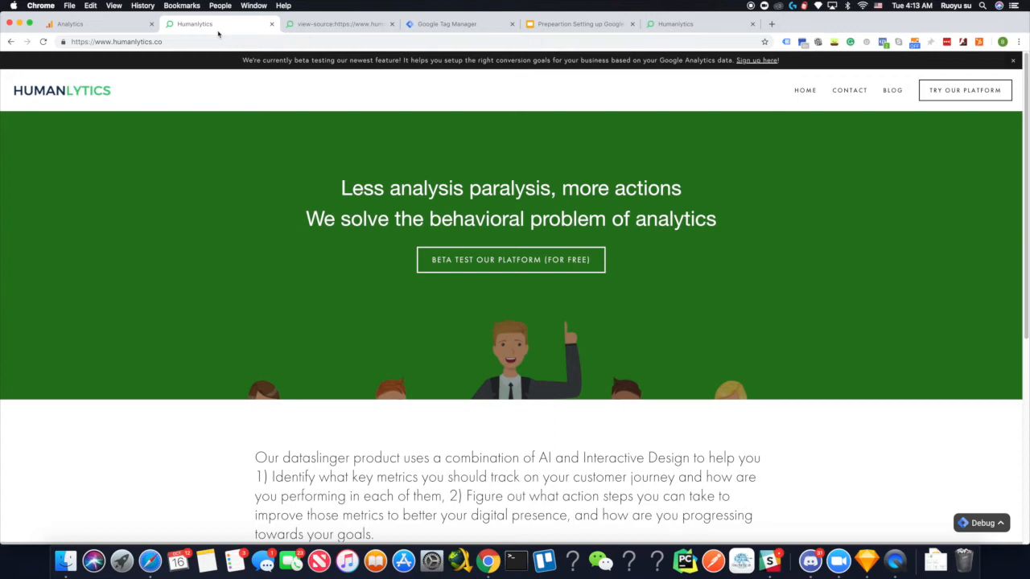
- Scroll the page source to the GTM snippet in the head, then return to Code Injection
{"action": "left_click", "coordinate": [338, 24]}
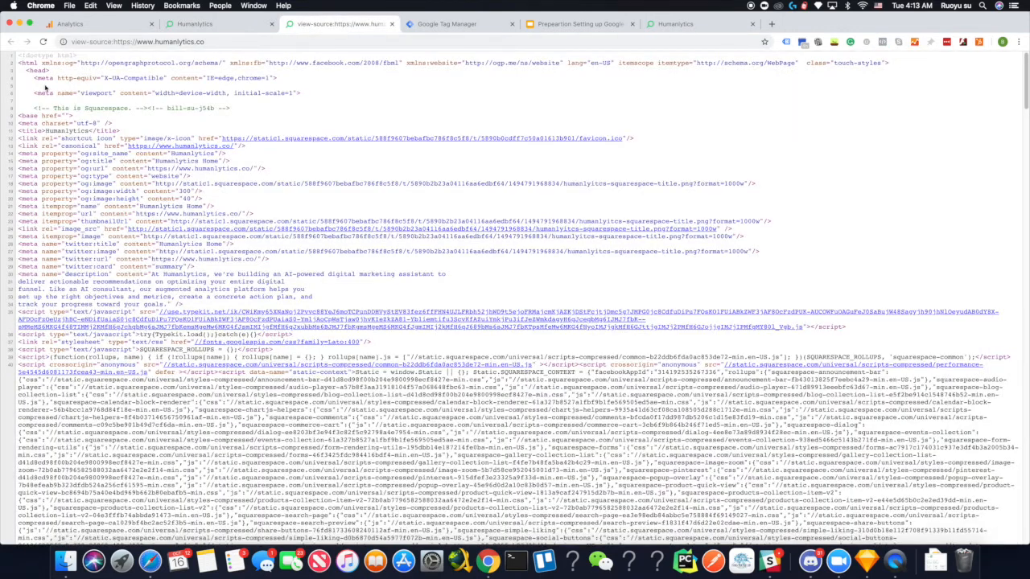
{"action": "scroll", "scroll_direction": "down", "scroll_amount": 3}
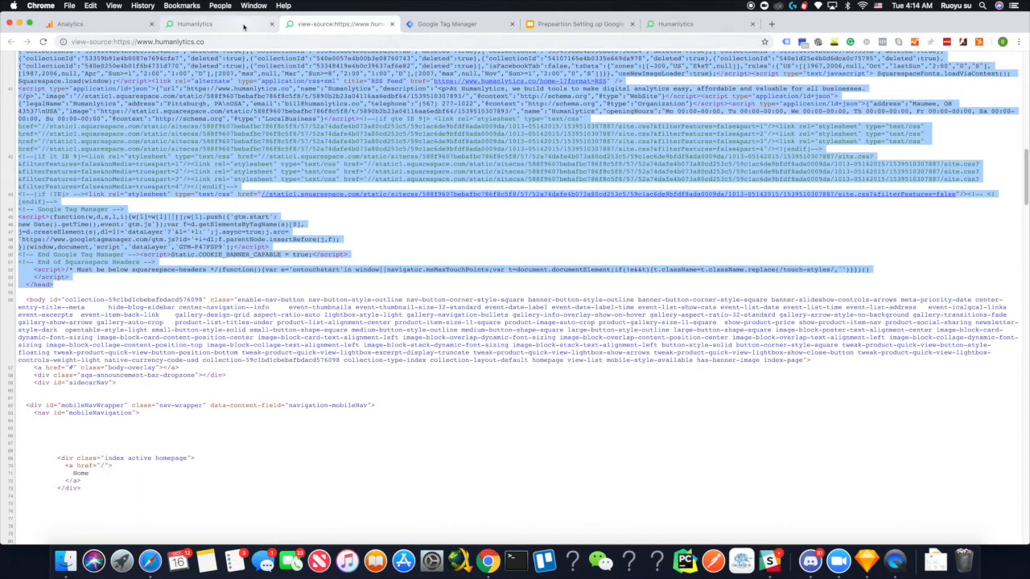
{"action": "left_click", "coordinate": [217, 24]}
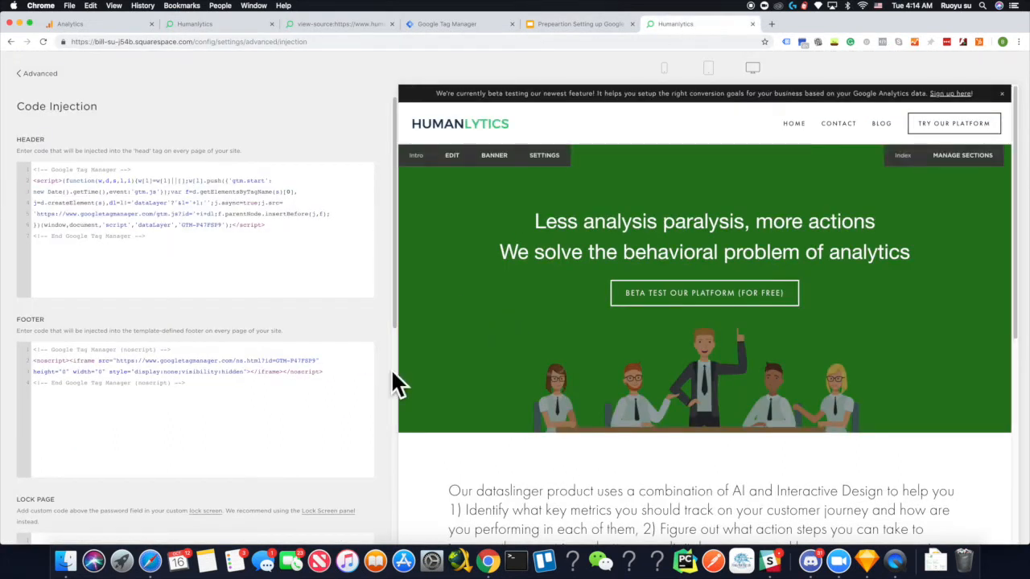
{"action": "mouse_move", "coordinate": [447, 24]}
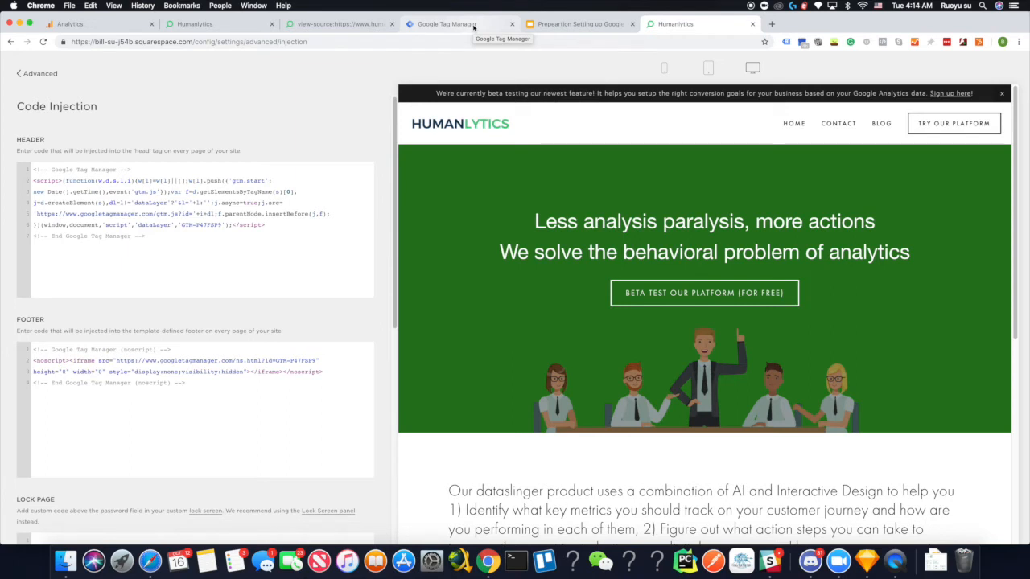
- Switch to the Google Tag Manager workspace overview for humanlytics.co
{"action": "left_click", "coordinate": [448, 24]}
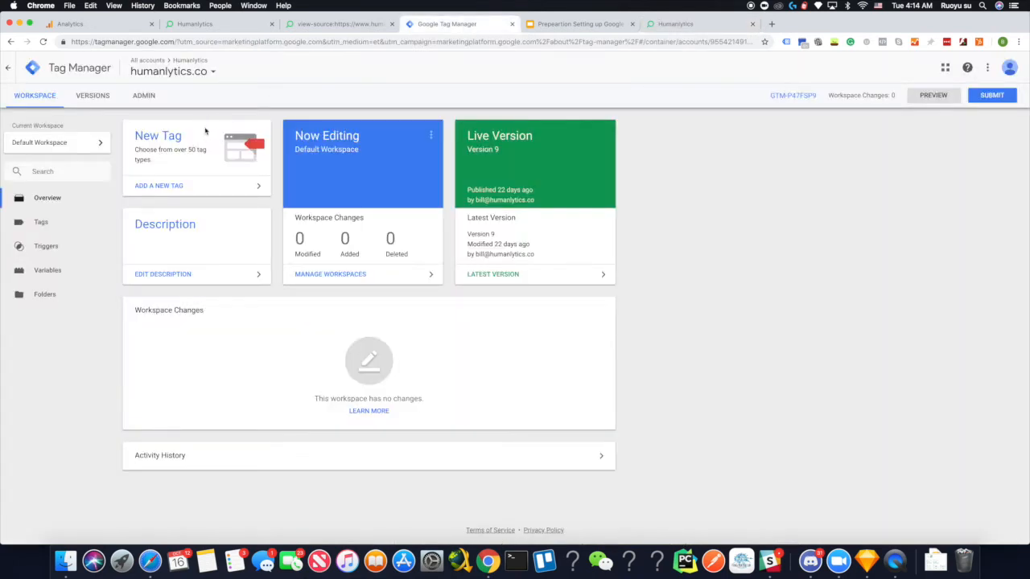
- Show the container's Install Google Tag Manager snippets, then go back to Squarespace Code Injection
{"action": "left_click", "coordinate": [143, 95]}
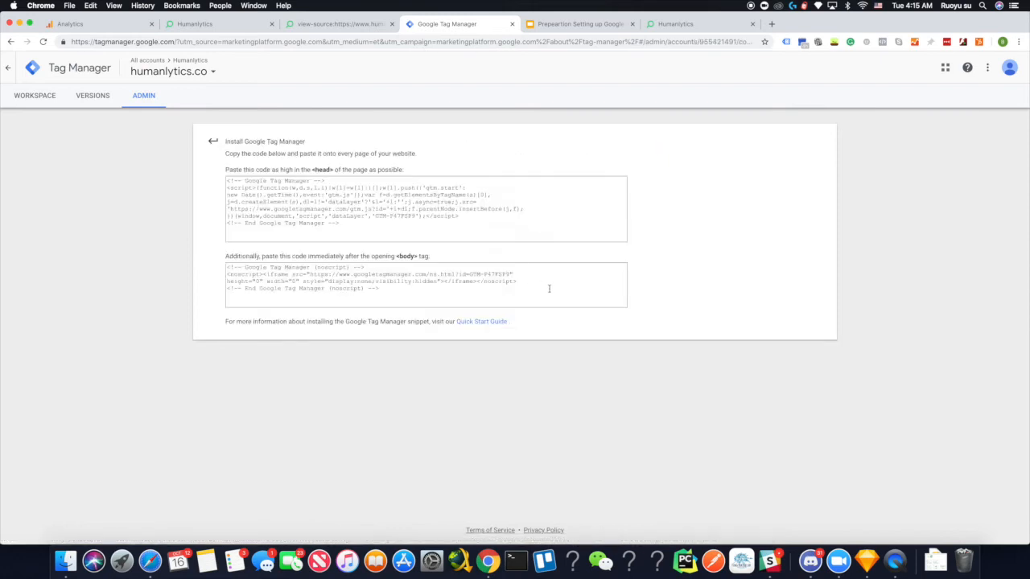
{"action": "mouse_move", "coordinate": [571, 319]}
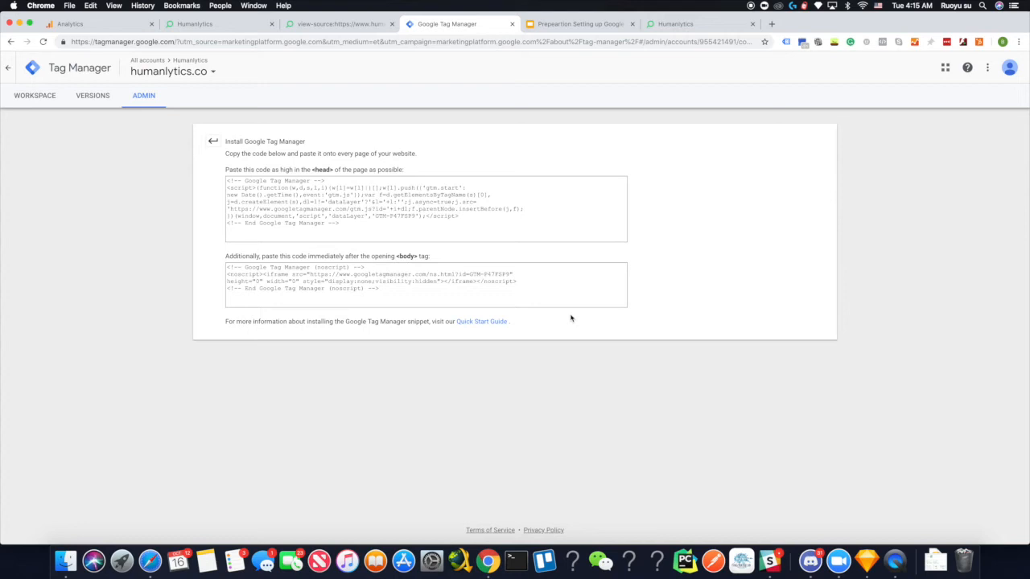
{"action": "mouse_move", "coordinate": [360, 254]}
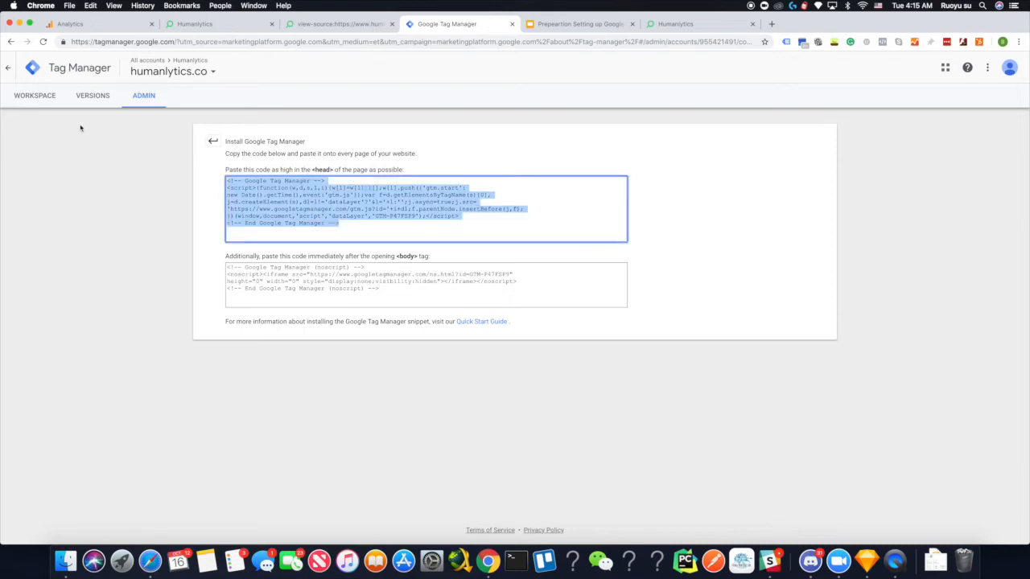
{"action": "mouse_move", "coordinate": [698, 274]}
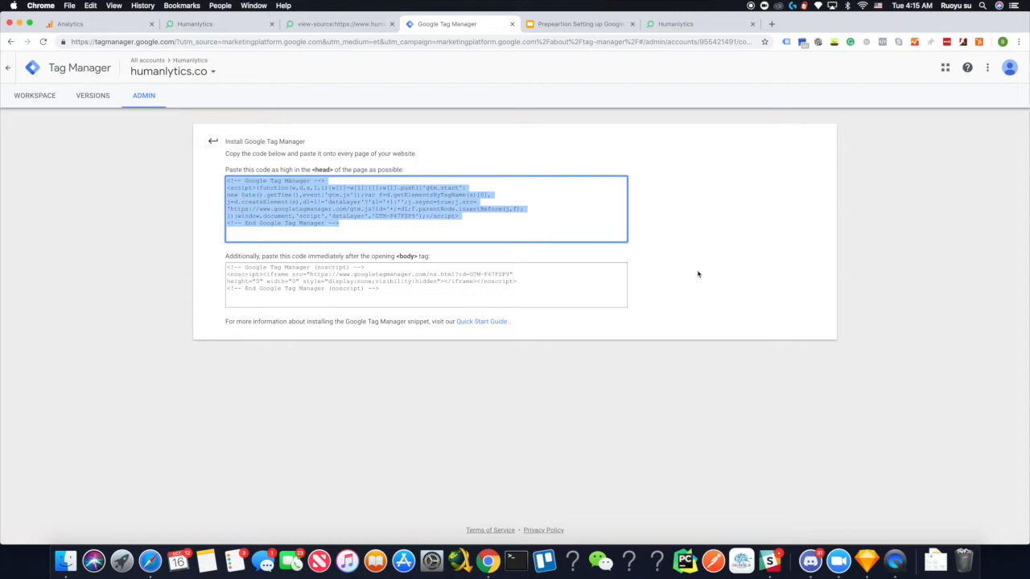
{"action": "mouse_move", "coordinate": [482, 298]}
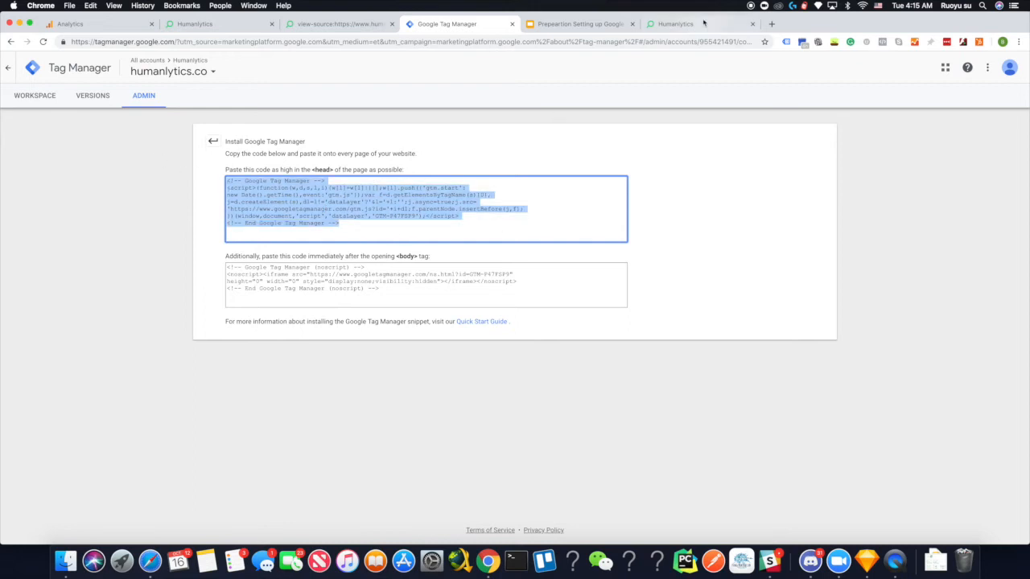
{"action": "left_click", "coordinate": [675, 24]}
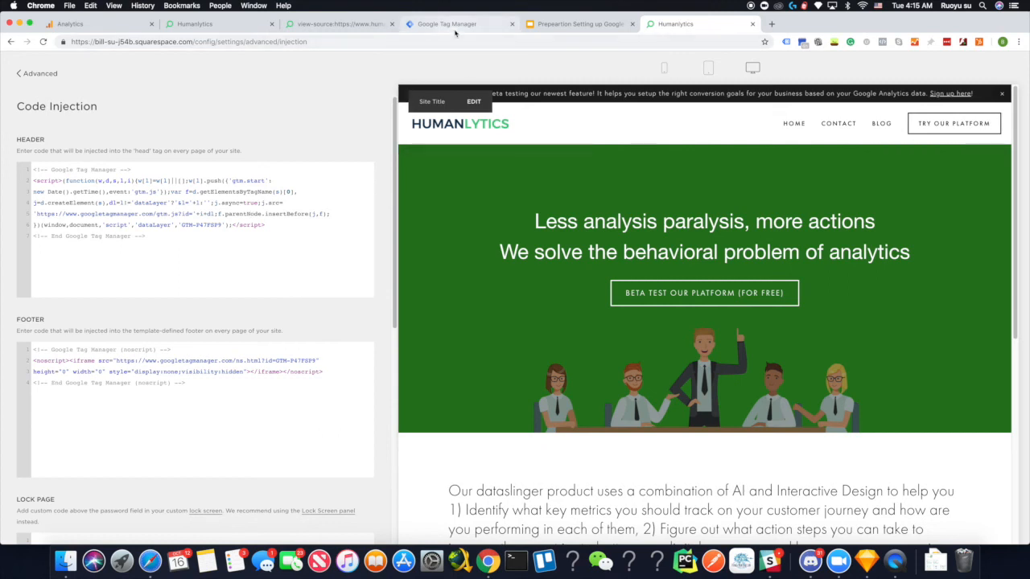
{"action": "left_click", "coordinate": [447, 24]}
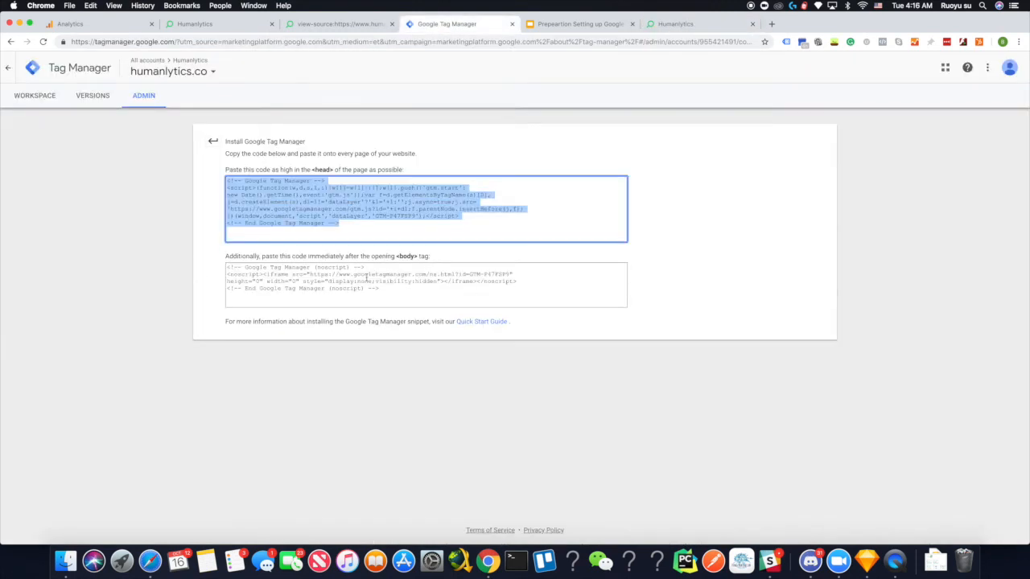
{"action": "left_click", "coordinate": [700, 24]}
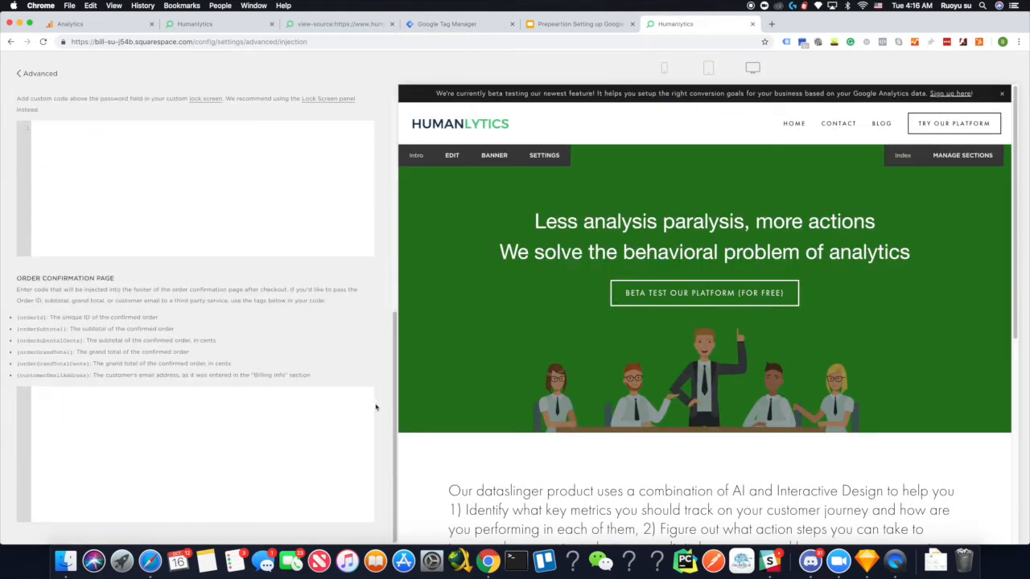
{"action": "scroll", "scroll_direction": "up", "scroll_amount": 3}
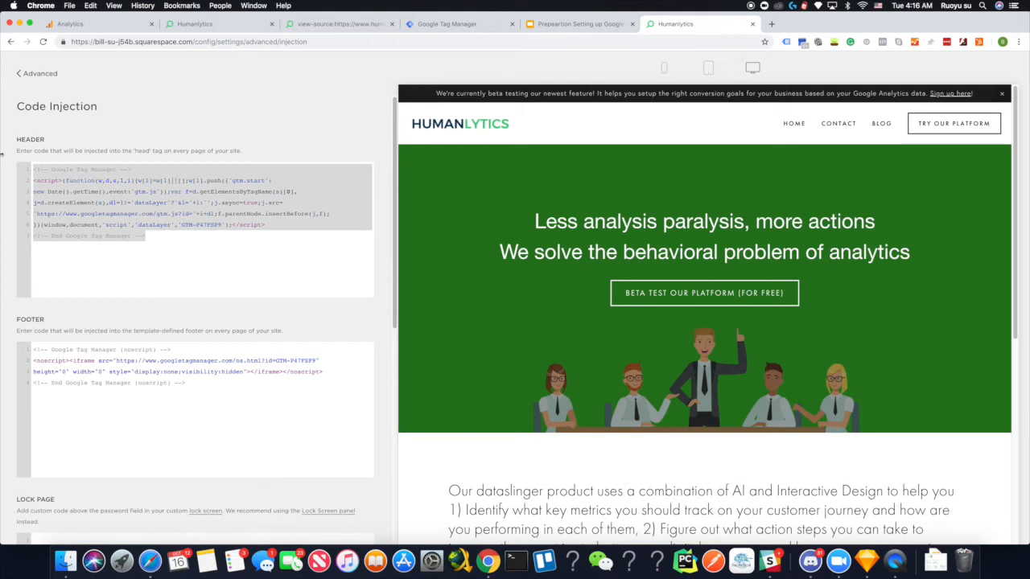
{"action": "mouse_move", "coordinate": [211, 258]}
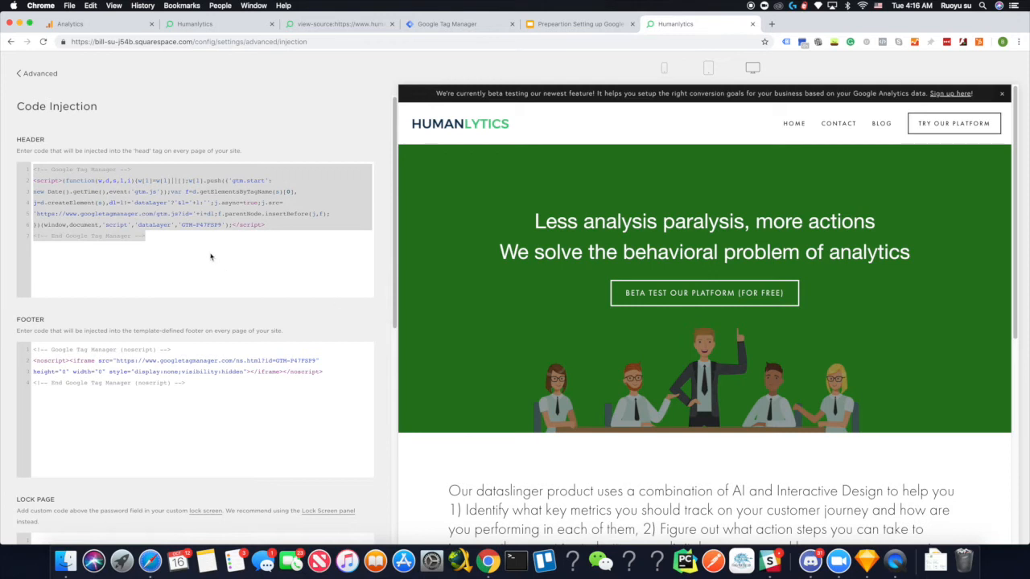
{"action": "mouse_move", "coordinate": [294, 303]}
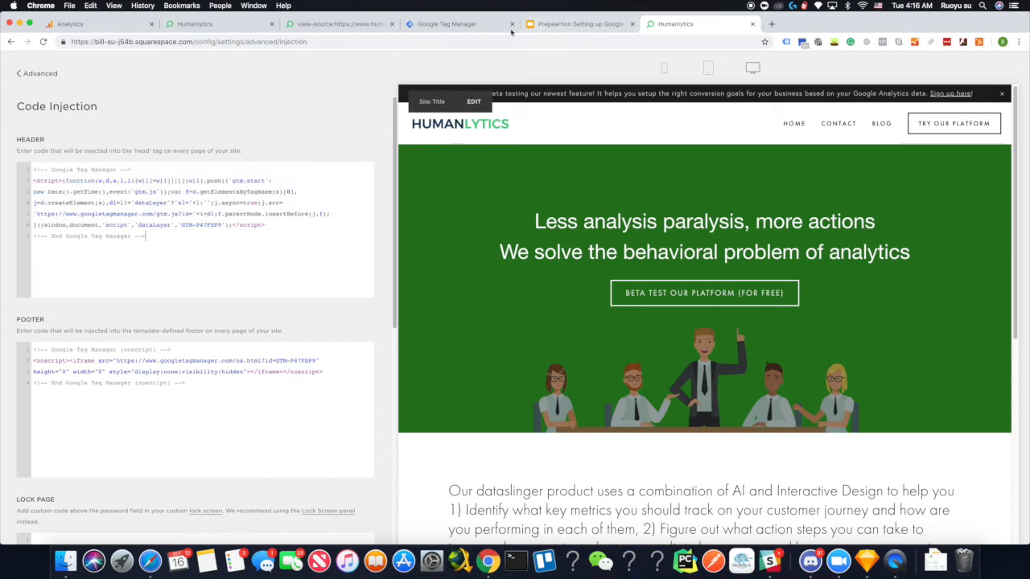
{"action": "mouse_move", "coordinate": [447, 24]}
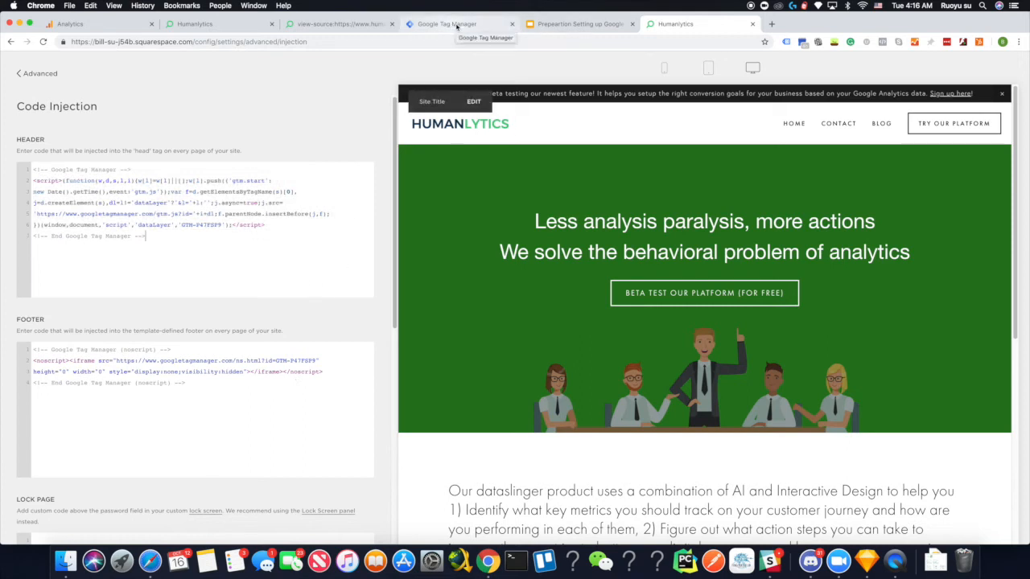
- In Analytics Admin > Tracking Info > Tracking Code, select tracking ID UA-88451367-1
{"action": "left_click", "coordinate": [448, 25]}
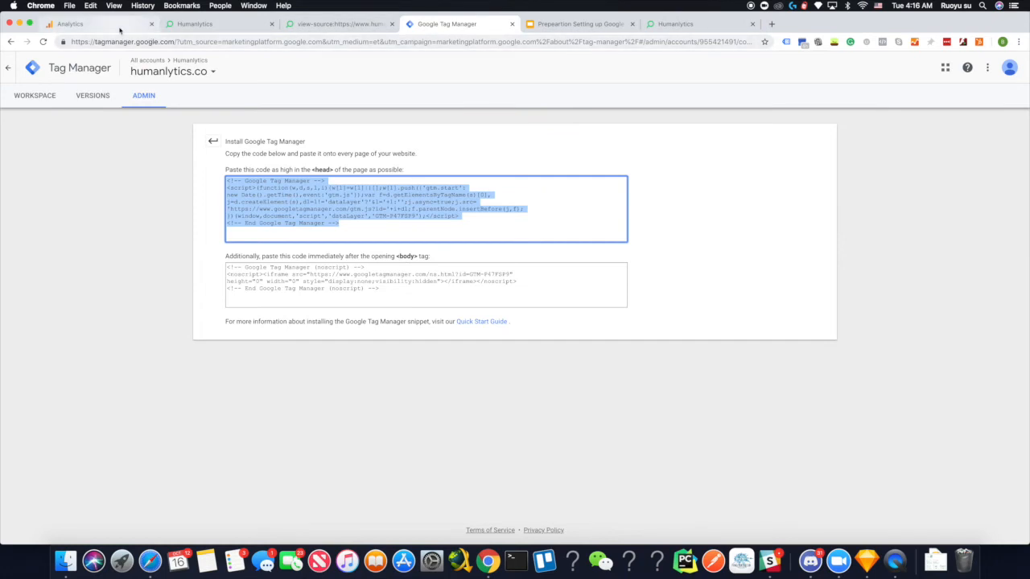
{"action": "mouse_move", "coordinate": [120, 29]}
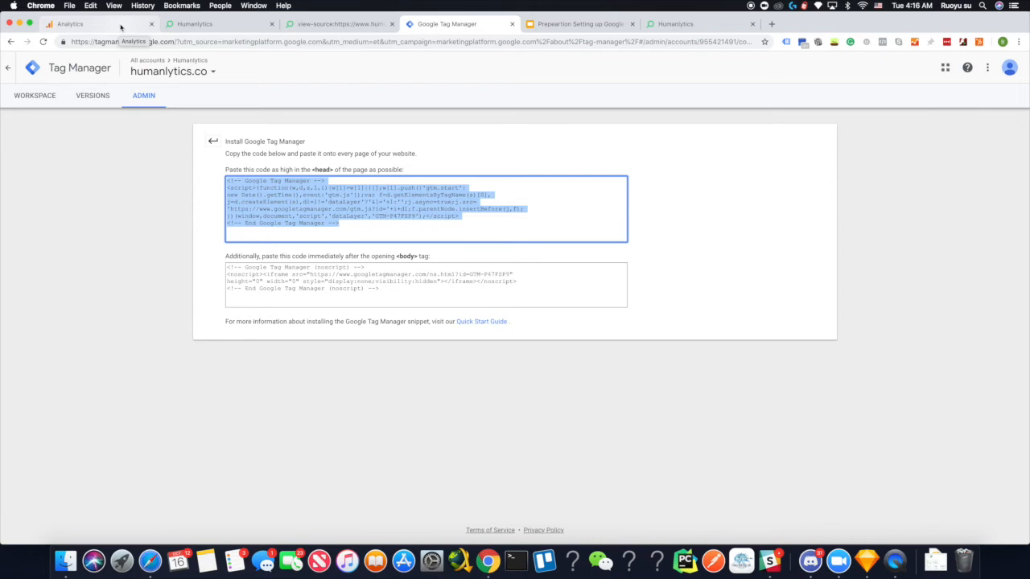
{"action": "left_click", "coordinate": [88, 24]}
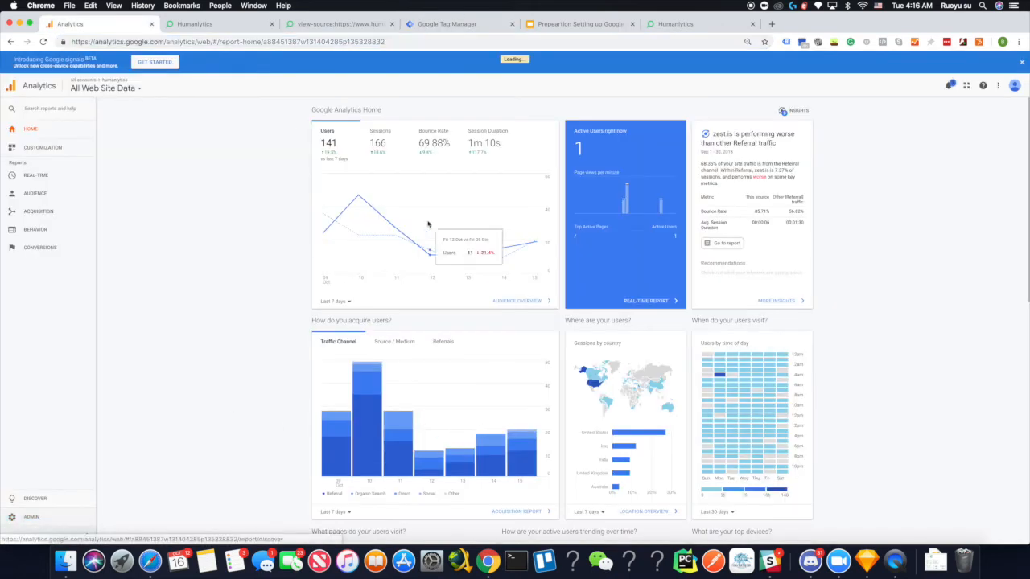
{"action": "left_click", "coordinate": [30, 517]}
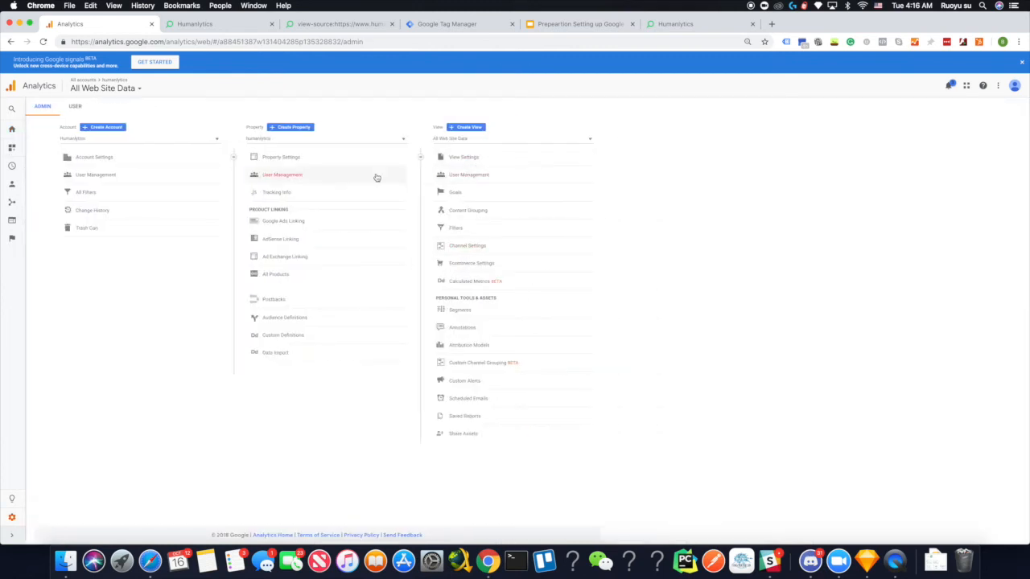
{"action": "left_click", "coordinate": [277, 193]}
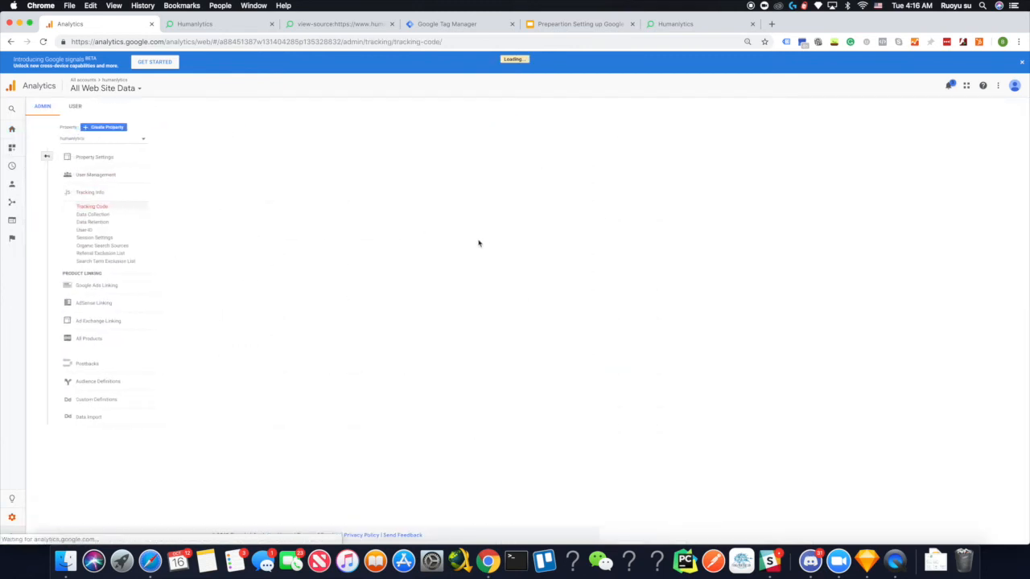
{"action": "left_click", "coordinate": [92, 206]}
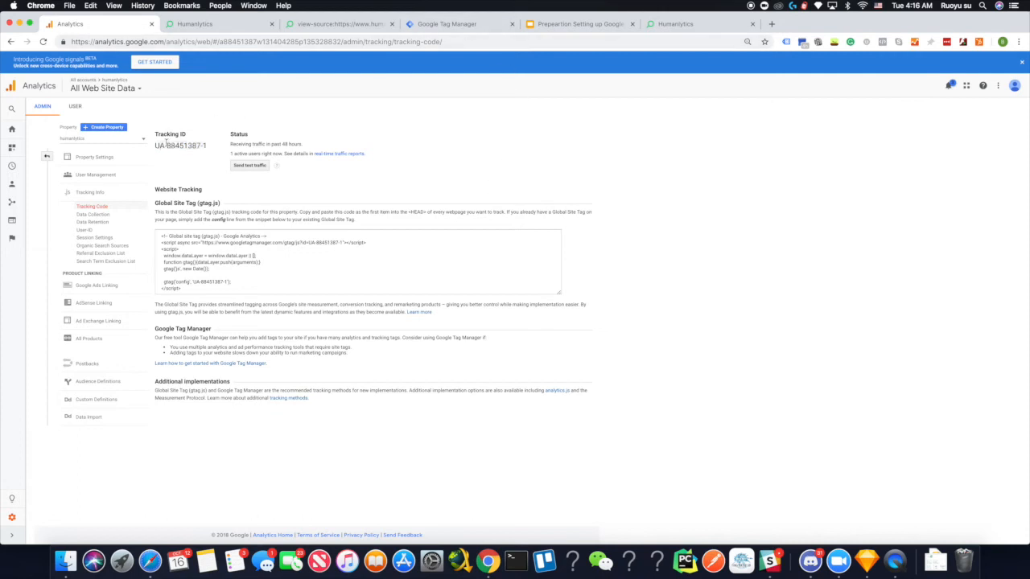
{"action": "double_click", "coordinate": [180, 145]}
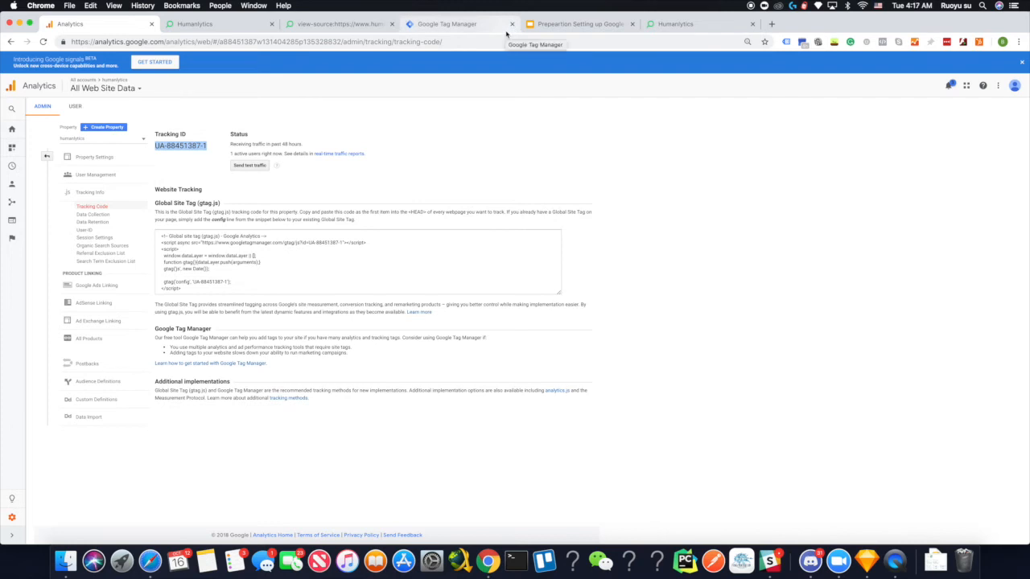
- Return to the GTM workspace, revisit the Squarespace site and close the live site tab
{"action": "left_click", "coordinate": [448, 24]}
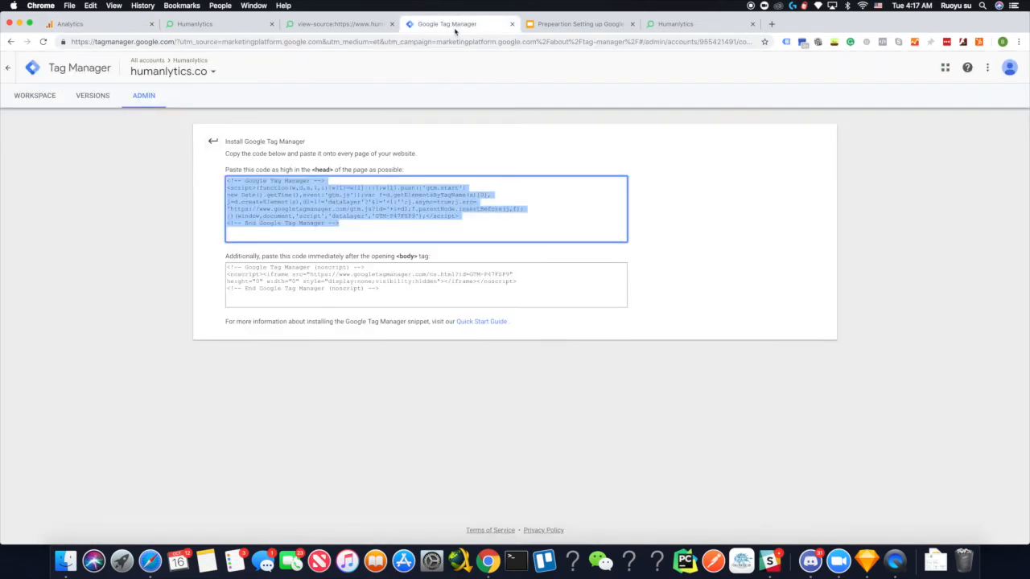
{"action": "left_click", "coordinate": [36, 95]}
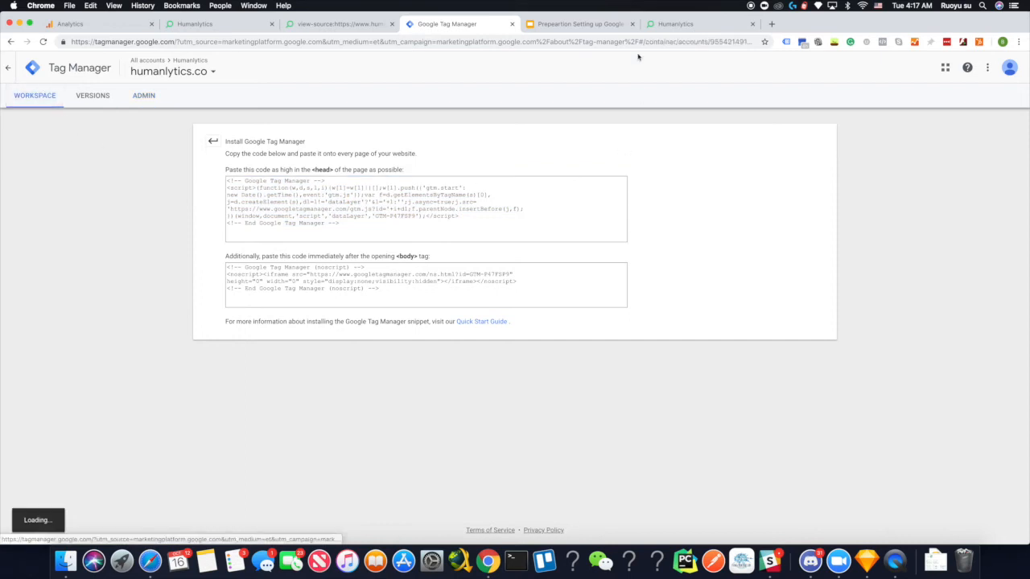
{"action": "left_click", "coordinate": [219, 24]}
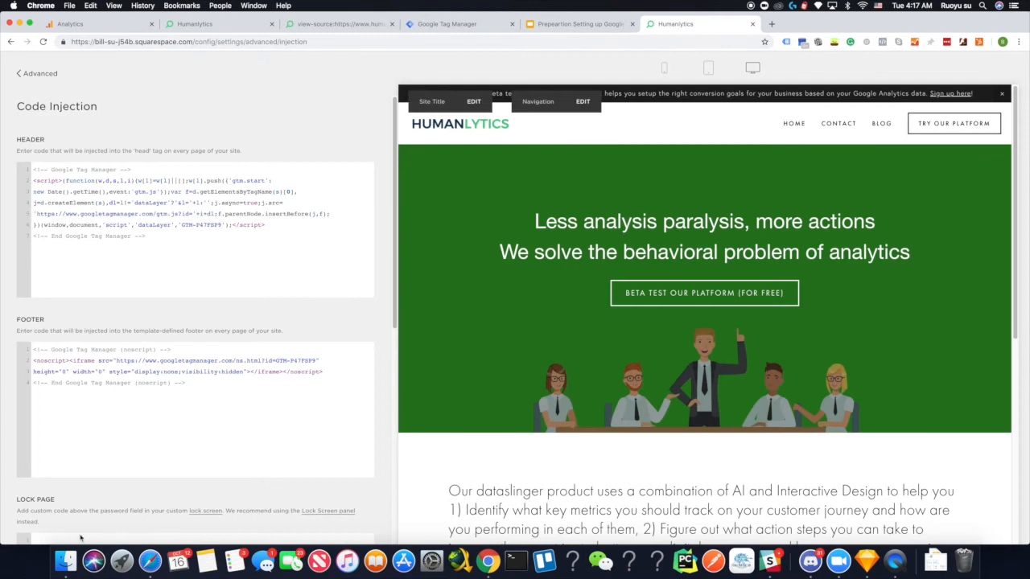
{"action": "left_click", "coordinate": [35, 74]}
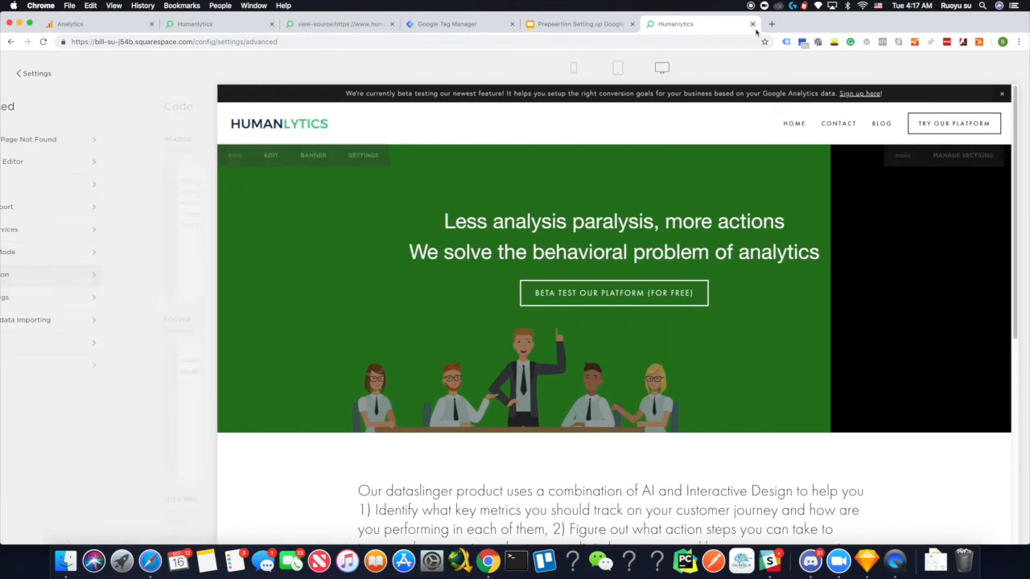
{"action": "left_click", "coordinate": [576, 25]}
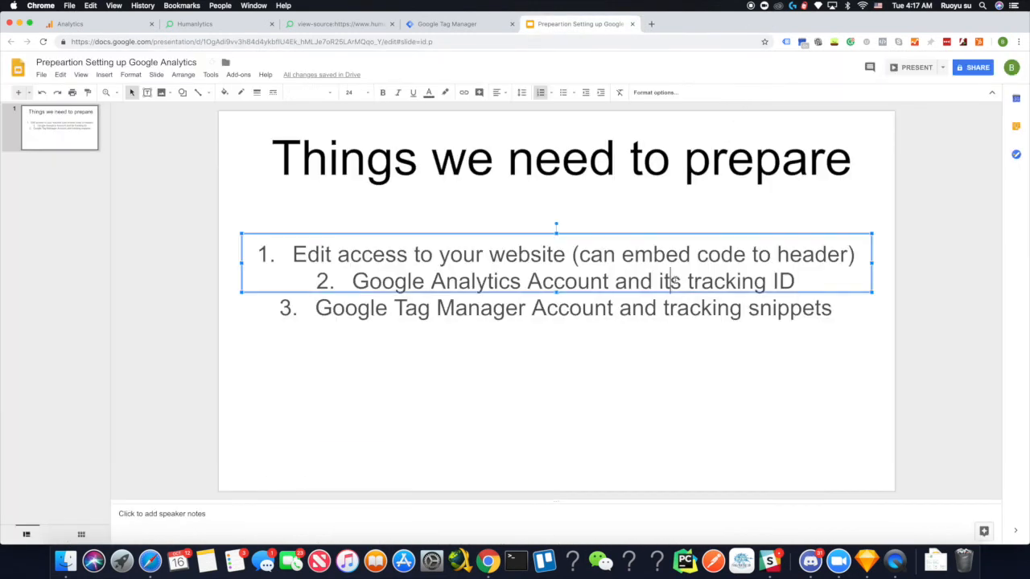
- Show the Default Workspace overview for humanlytics.co with zero changes
{"action": "left_click", "coordinate": [447, 24]}
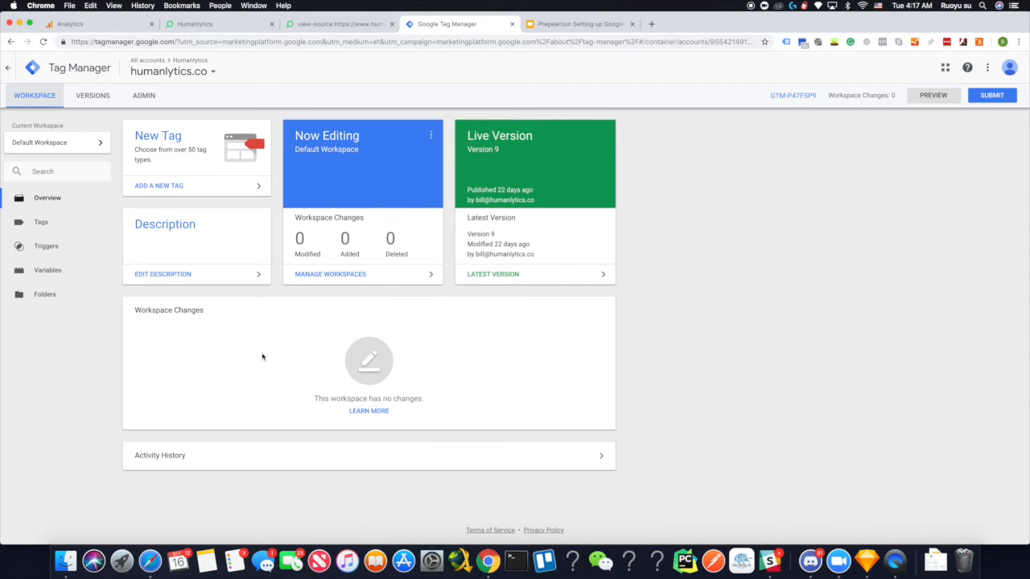
{"action": "mouse_move", "coordinate": [45, 246]}
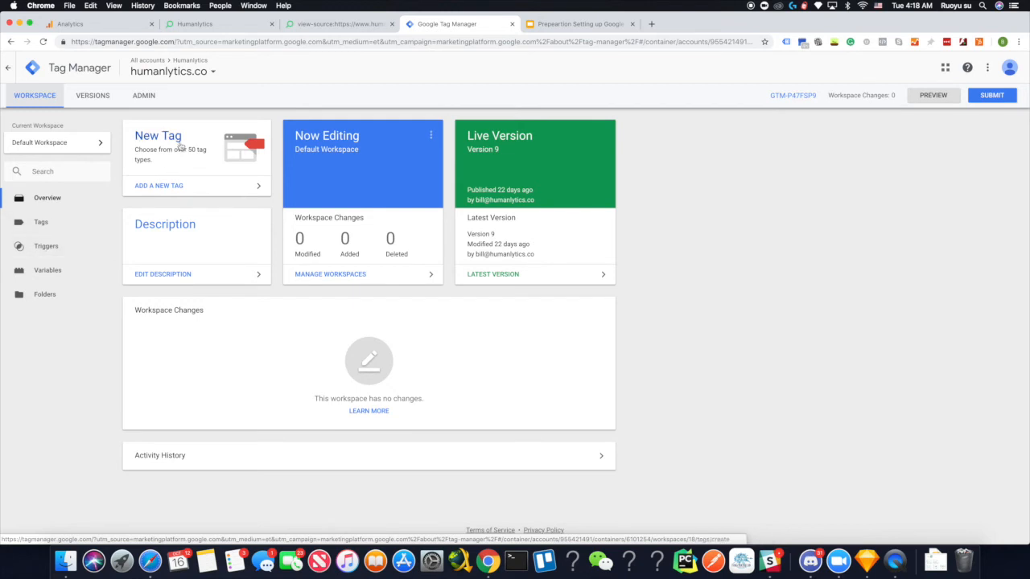
- Create a new tag with the All Pages trigger attached
{"action": "left_click", "coordinate": [158, 185]}
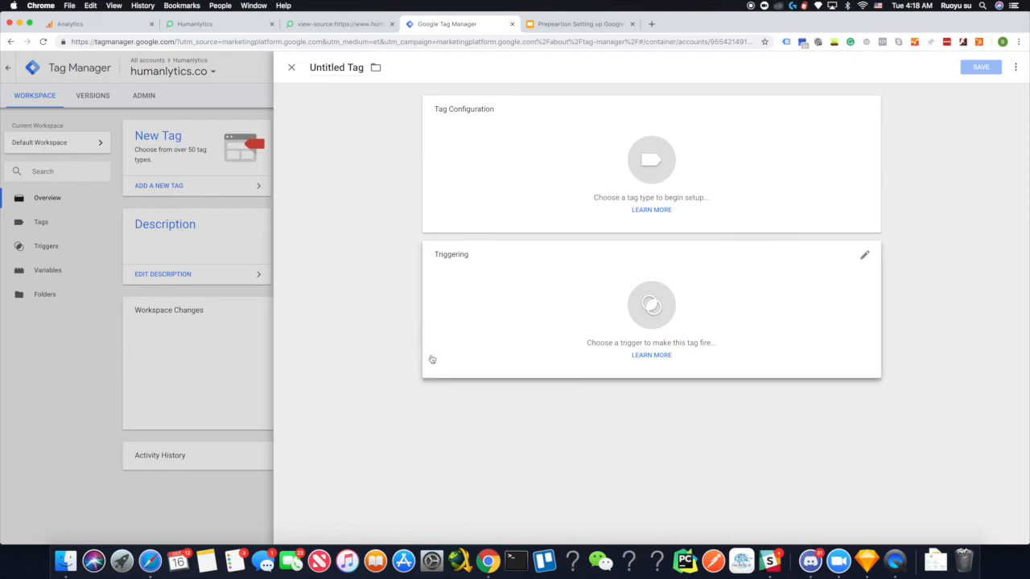
{"action": "mouse_move", "coordinate": [383, 338]}
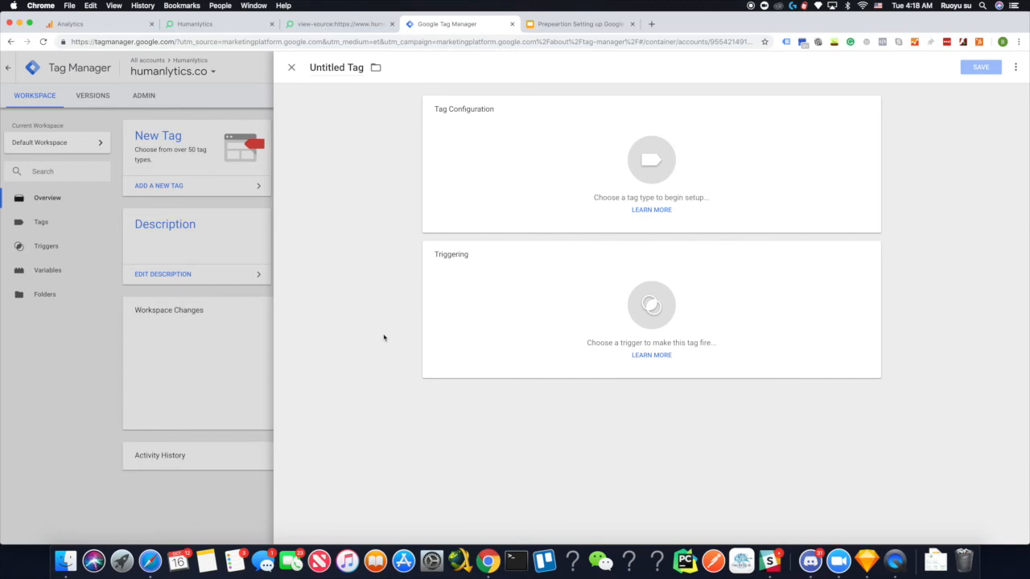
{"action": "mouse_move", "coordinate": [587, 348]}
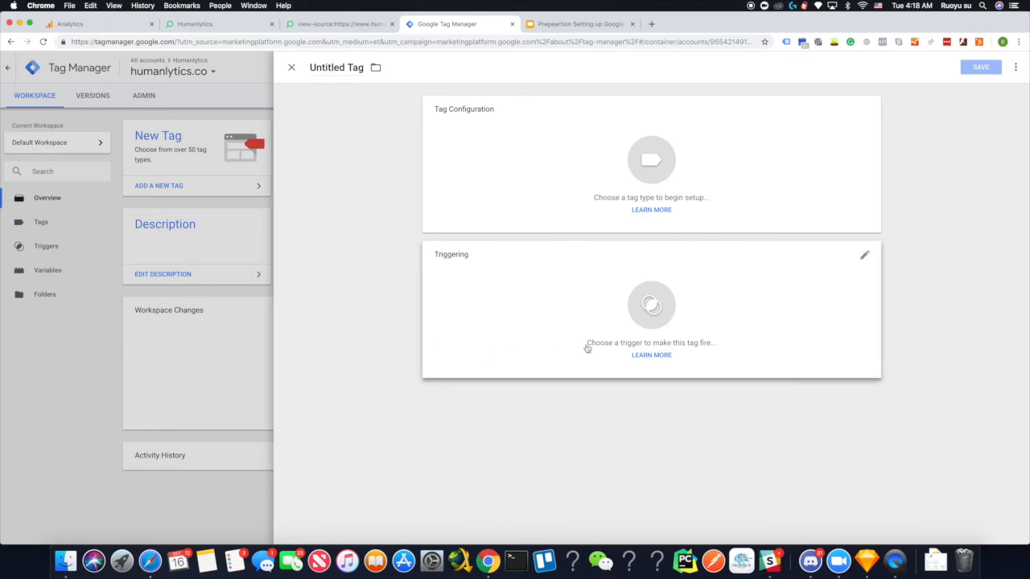
{"action": "left_click", "coordinate": [651, 314]}
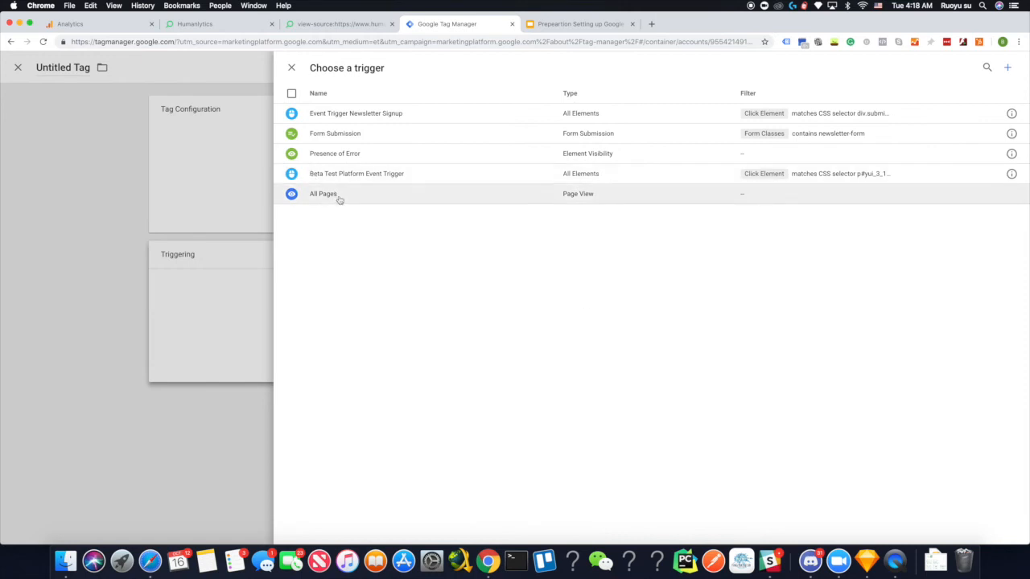
{"action": "left_click", "coordinate": [322, 193]}
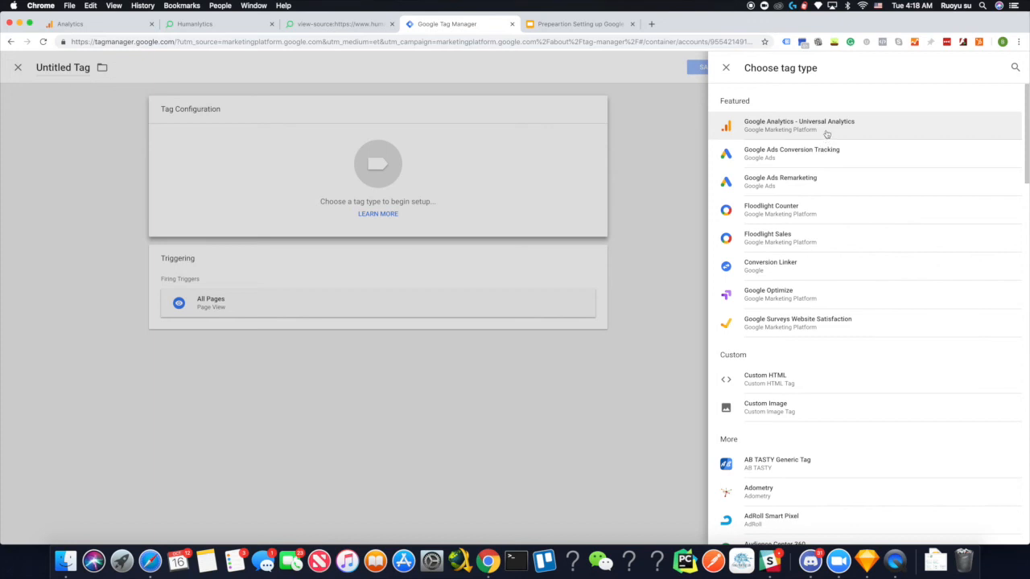
- Make it a Universal Analytics tag with Page View track type and a new settings variable
{"action": "left_click", "coordinate": [798, 125]}
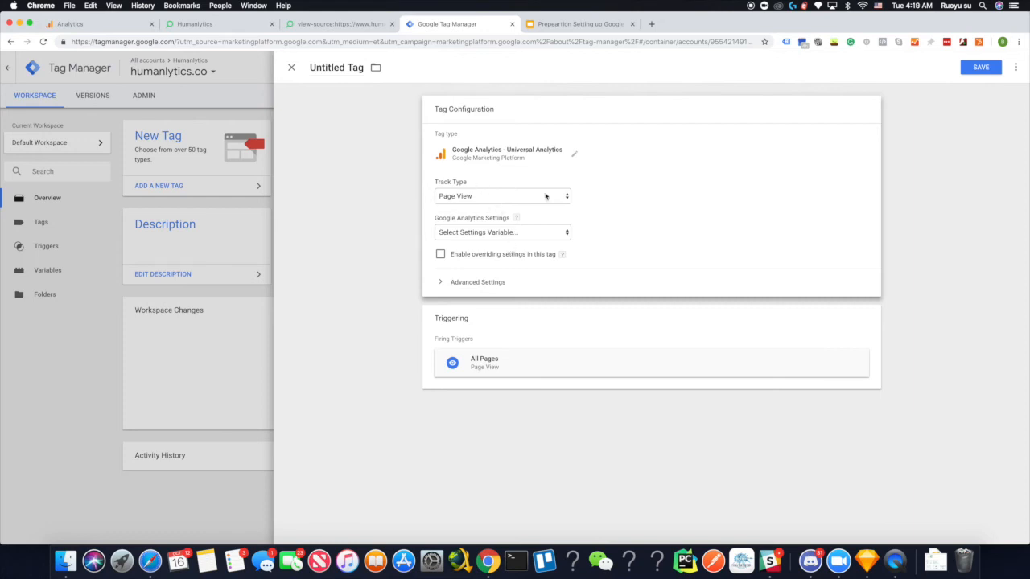
{"action": "left_click", "coordinate": [502, 196]}
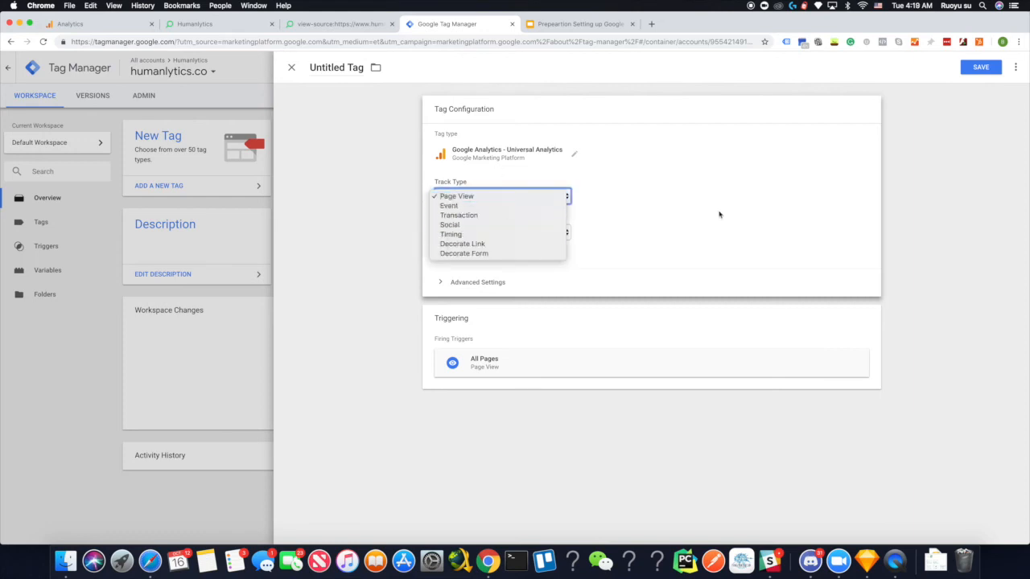
{"action": "left_click", "coordinate": [457, 196]}
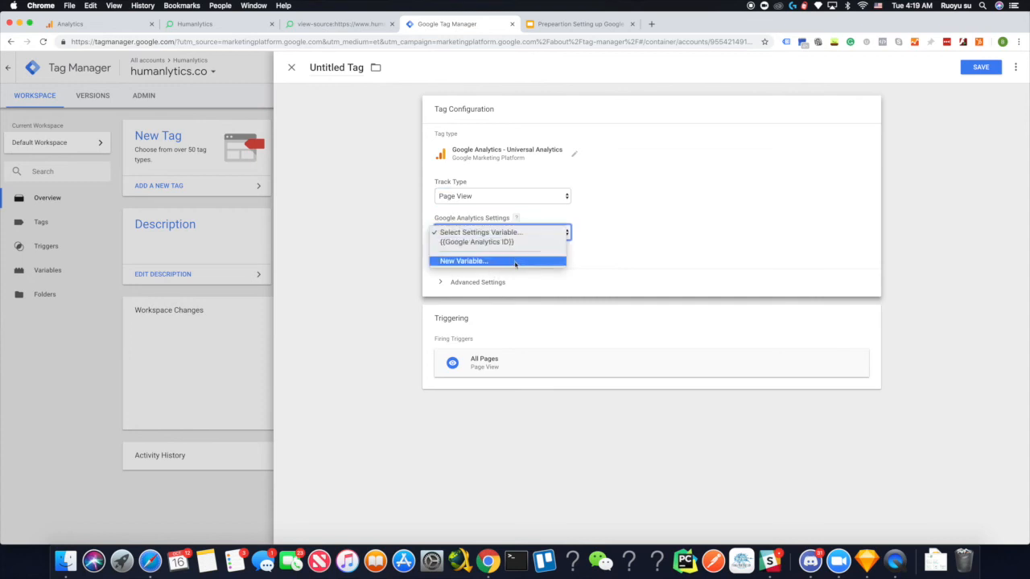
{"action": "mouse_move", "coordinate": [519, 264]}
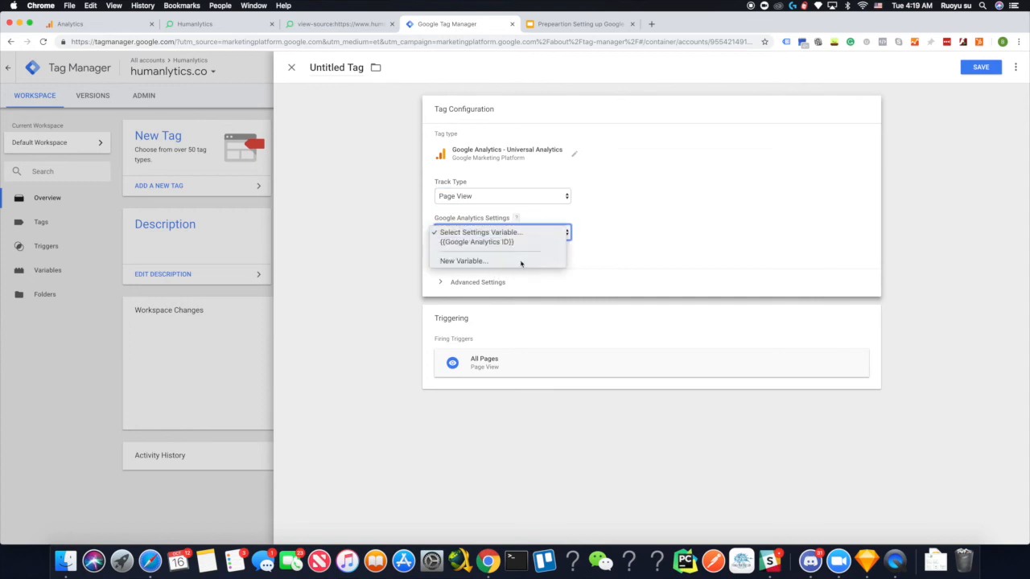
{"action": "left_click", "coordinate": [463, 261]}
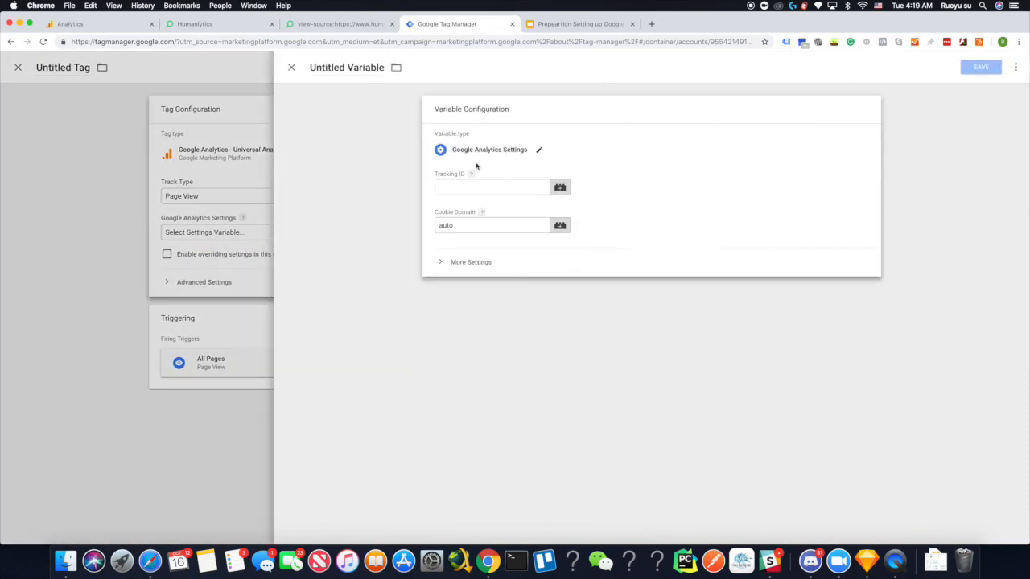
{"action": "mouse_move", "coordinate": [450, 272]}
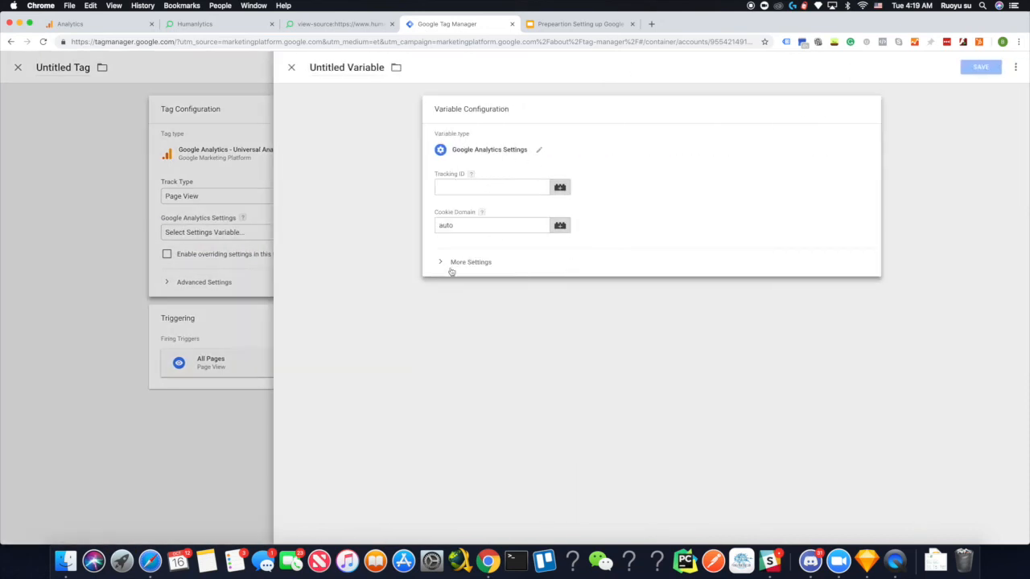
- Save settings variable 'Google Analytics Account' with tracking ID UA-88451387-1 from Analytics
{"action": "left_click", "coordinate": [469, 260]}
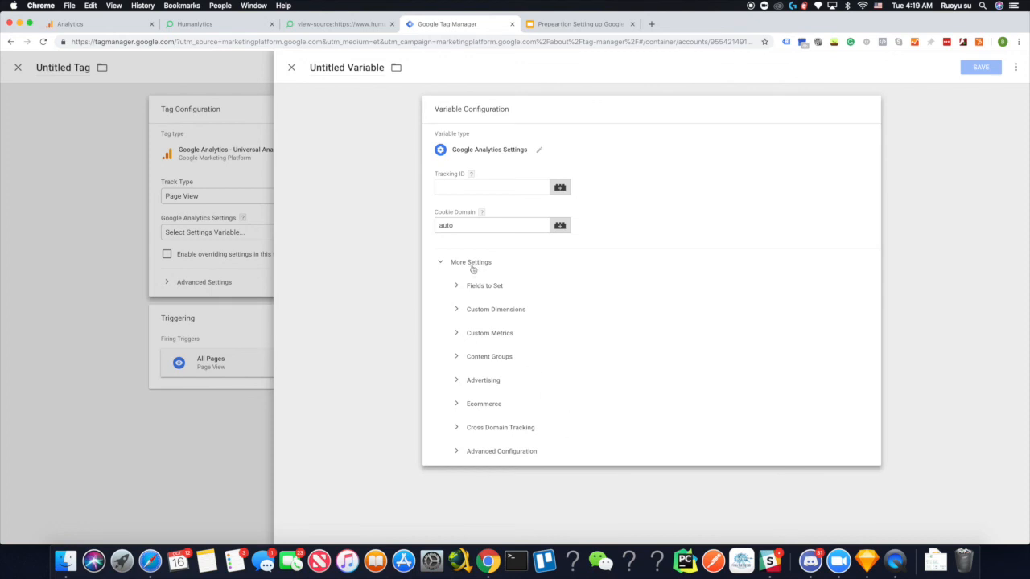
{"action": "left_click", "coordinate": [470, 260]}
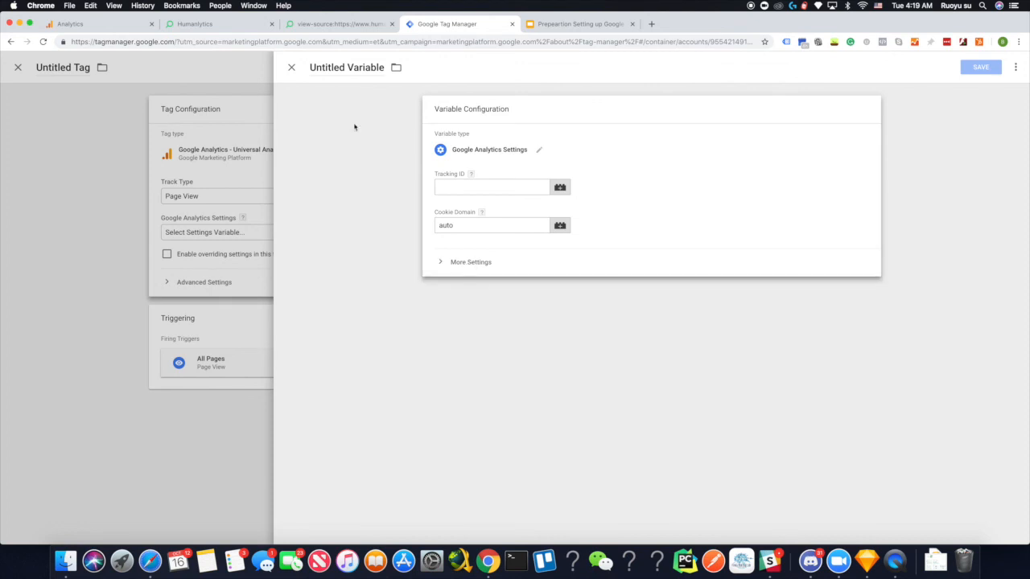
{"action": "left_click", "coordinate": [97, 24]}
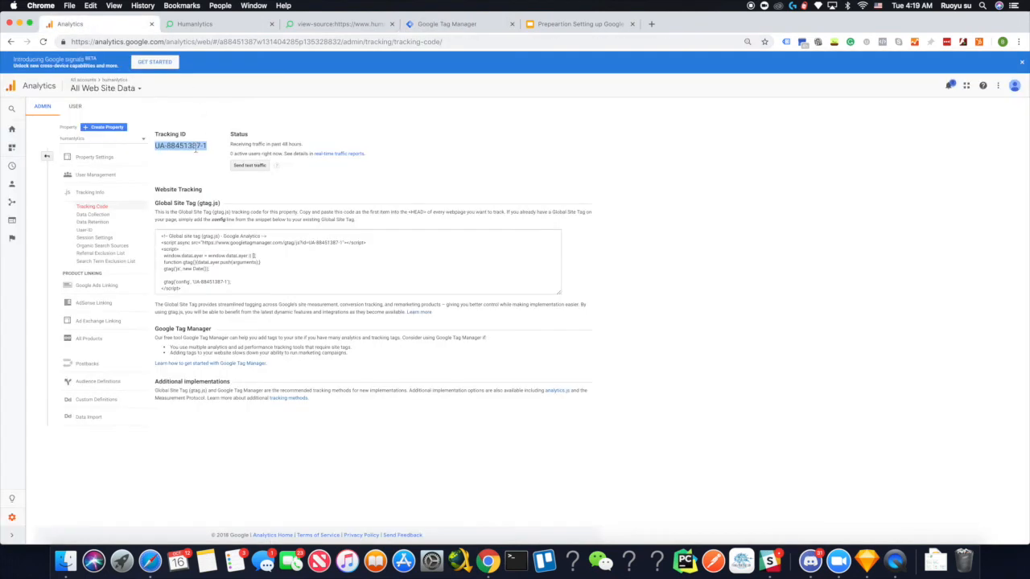
{"action": "left_click", "coordinate": [447, 24]}
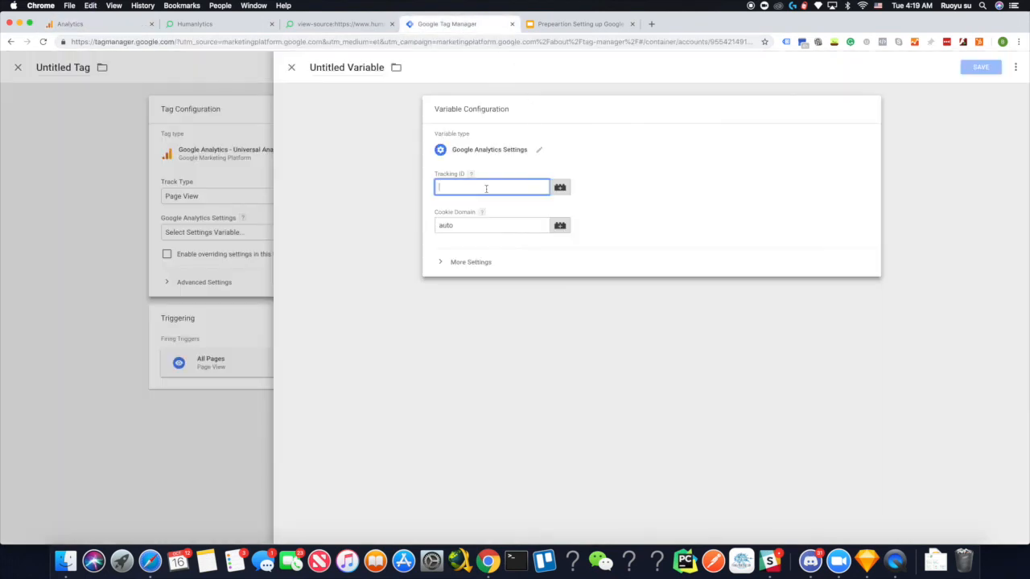
{"action": "type", "text": "UA-88451387-1"}
{"action": "left_click", "coordinate": [348, 66]}
{"action": "type", "text": "Google An"}
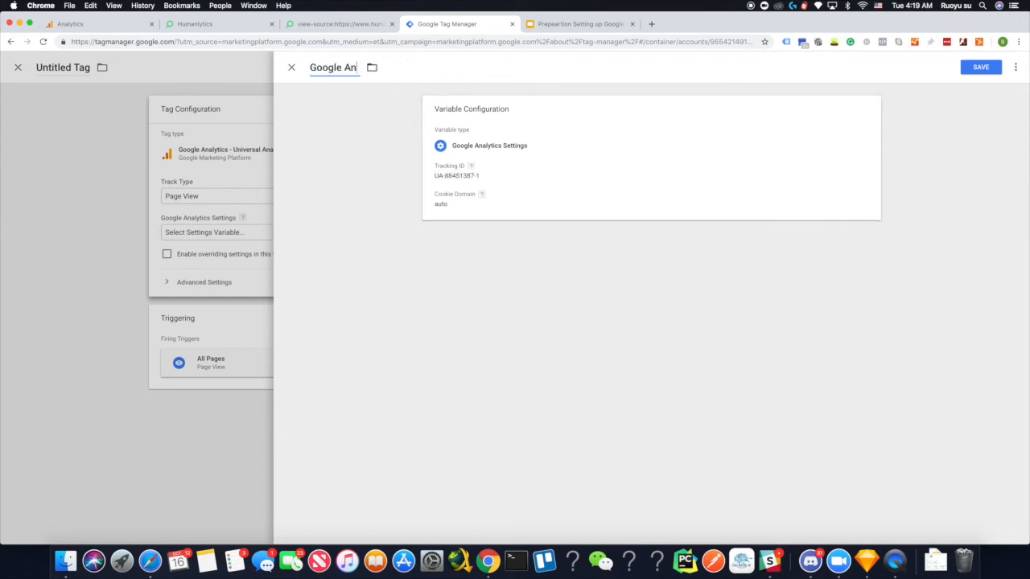
{"action": "type", "text": "alytics Account"}
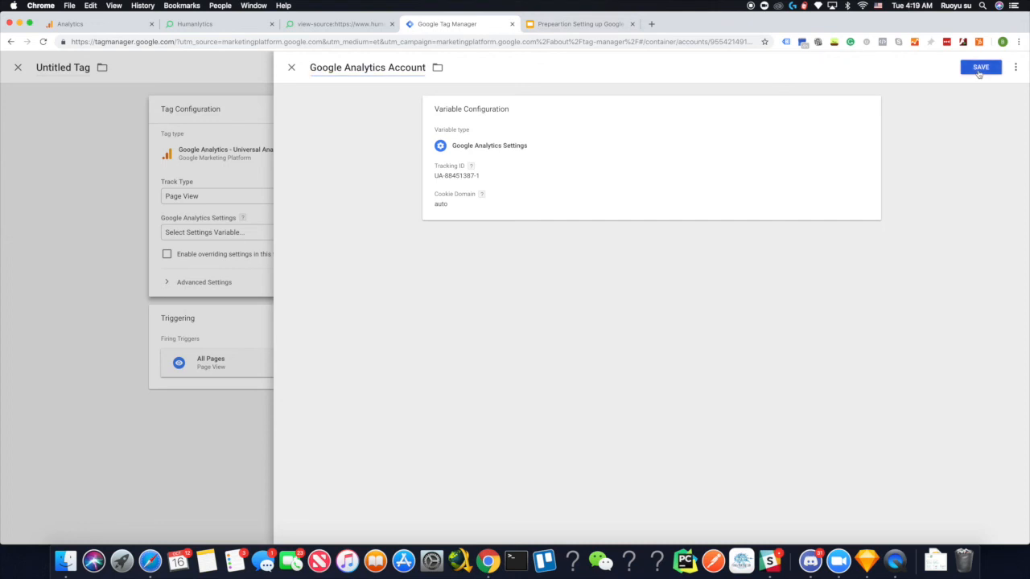
{"action": "left_click", "coordinate": [980, 68]}
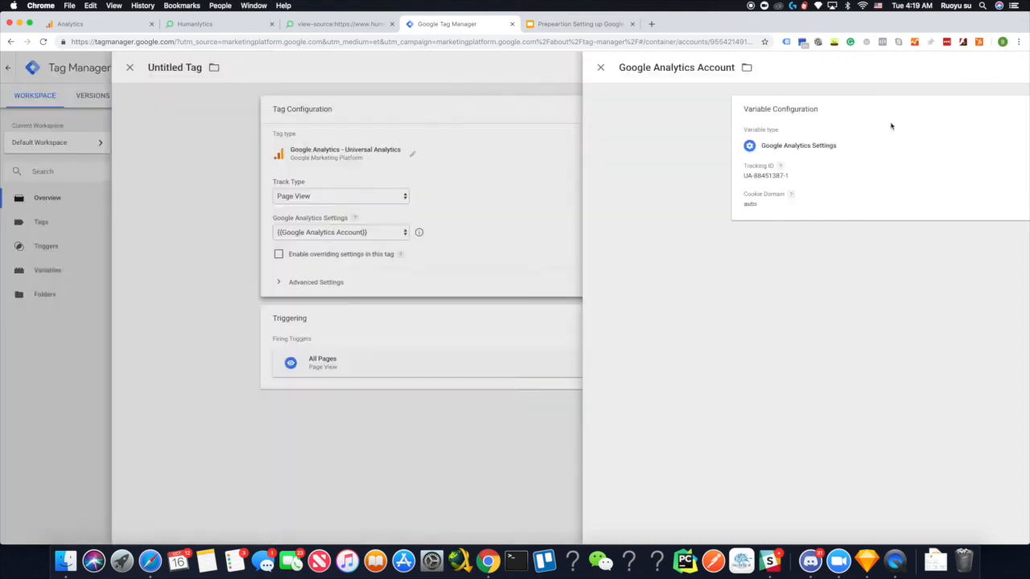
- Name the tag 'Google Analytics Tag Duplicate' and save it to the workspace
{"action": "left_click", "coordinate": [599, 68]}
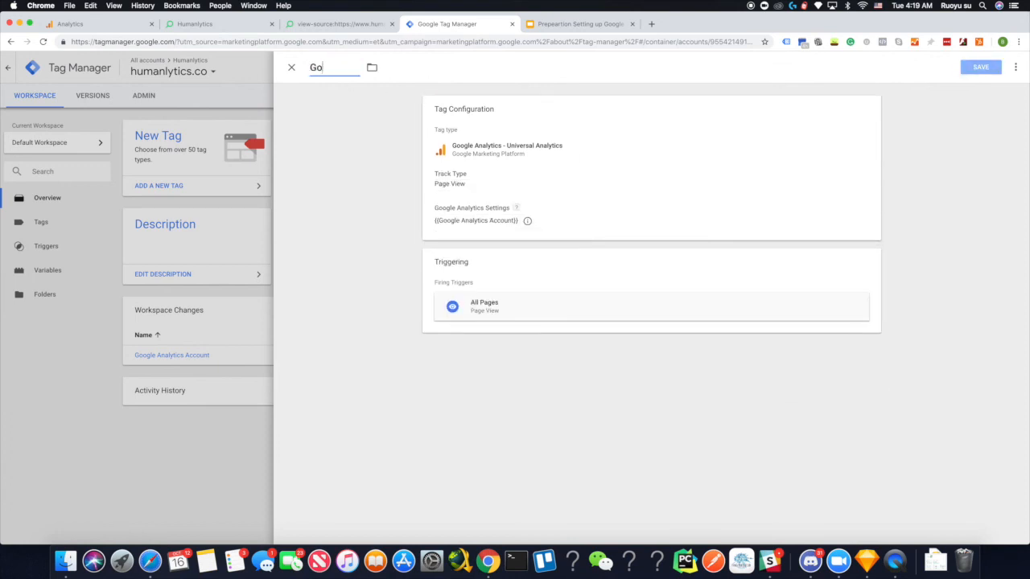
{"action": "type", "text": "Google Analytics Tag"}
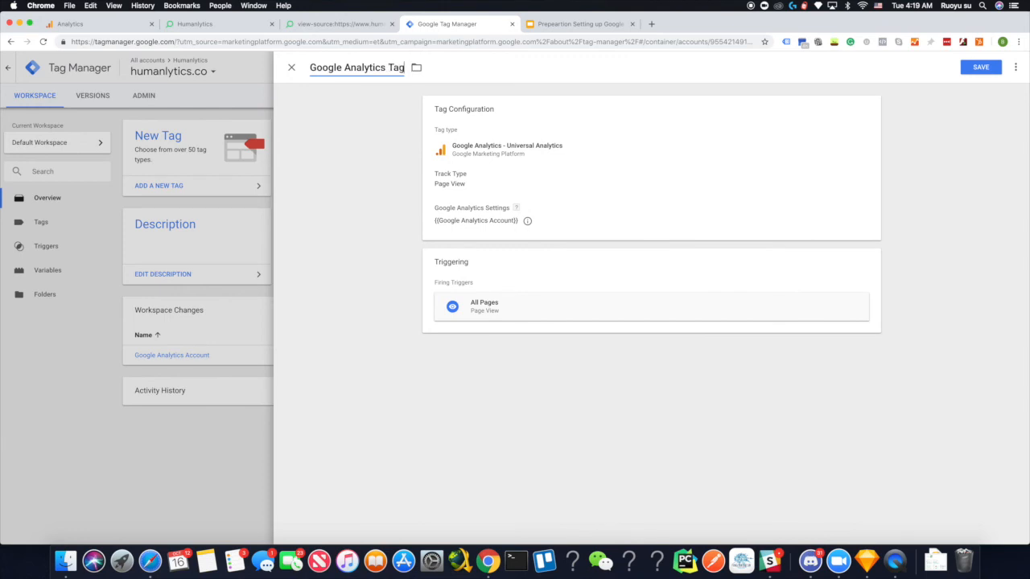
{"action": "type", "text": "Duplicate"}
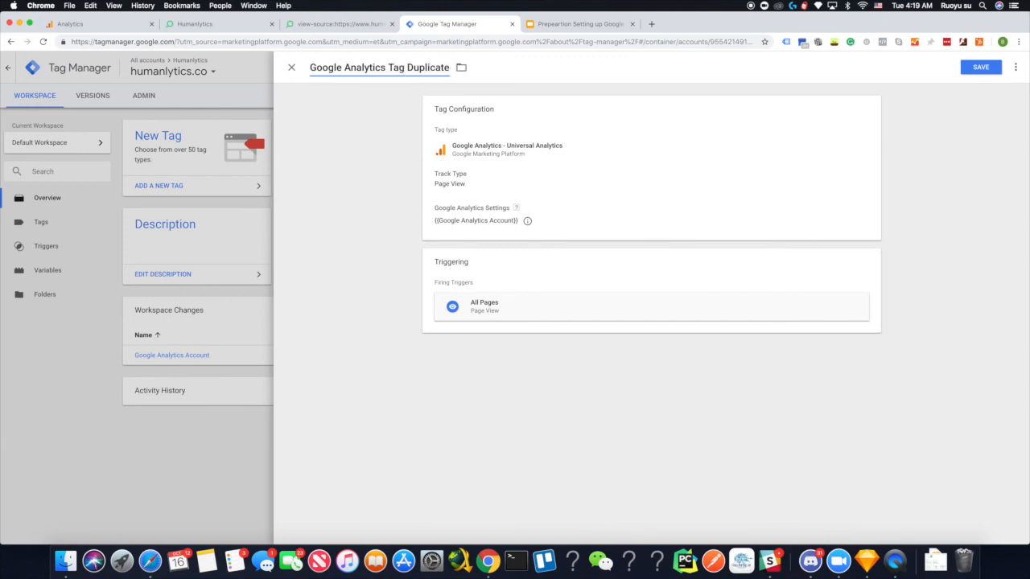
{"action": "mouse_move", "coordinate": [982, 135]}
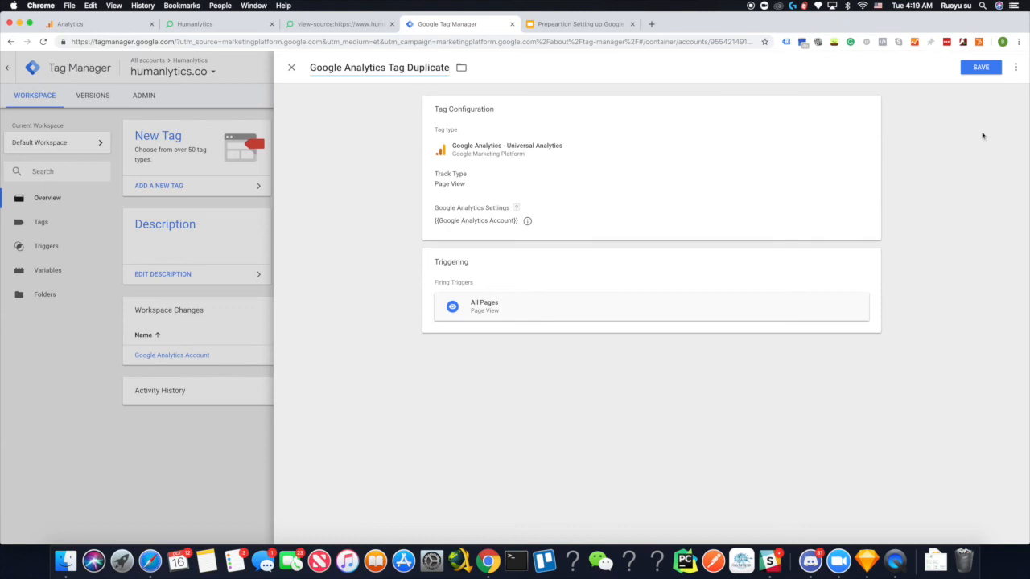
{"action": "left_click", "coordinate": [980, 68]}
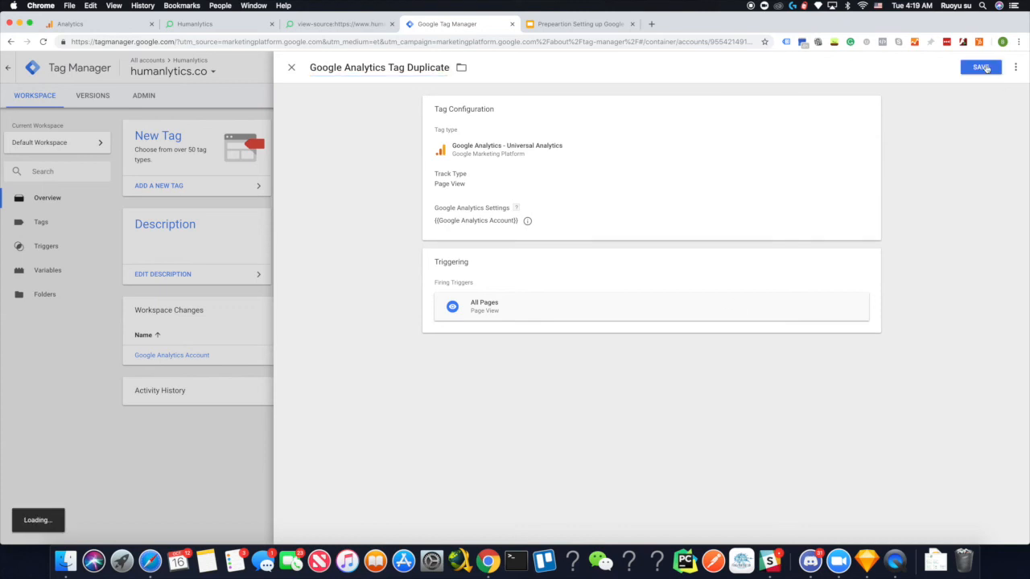
{"action": "left_click", "coordinate": [980, 67]}
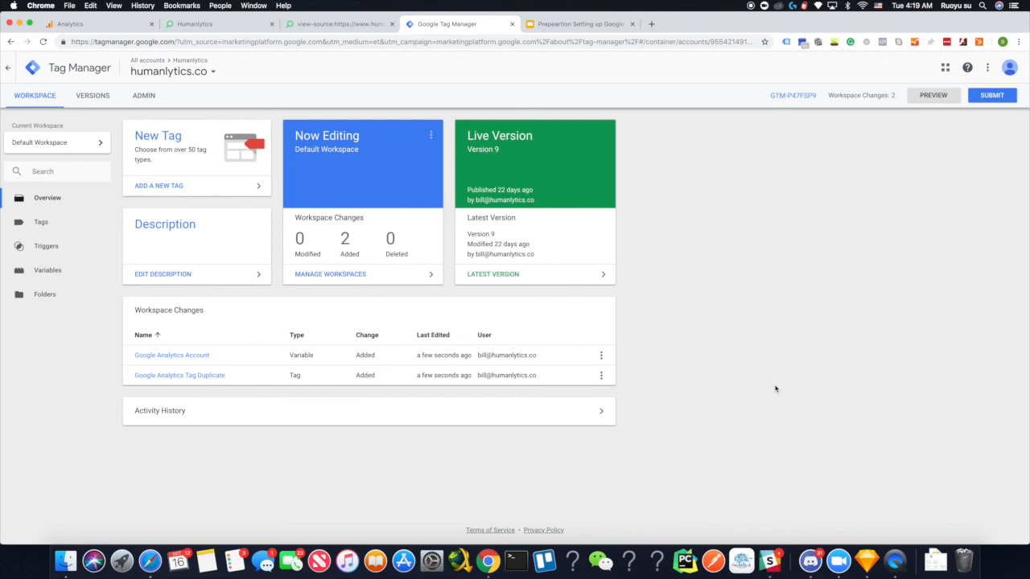
{"action": "mouse_move", "coordinate": [776, 386]}
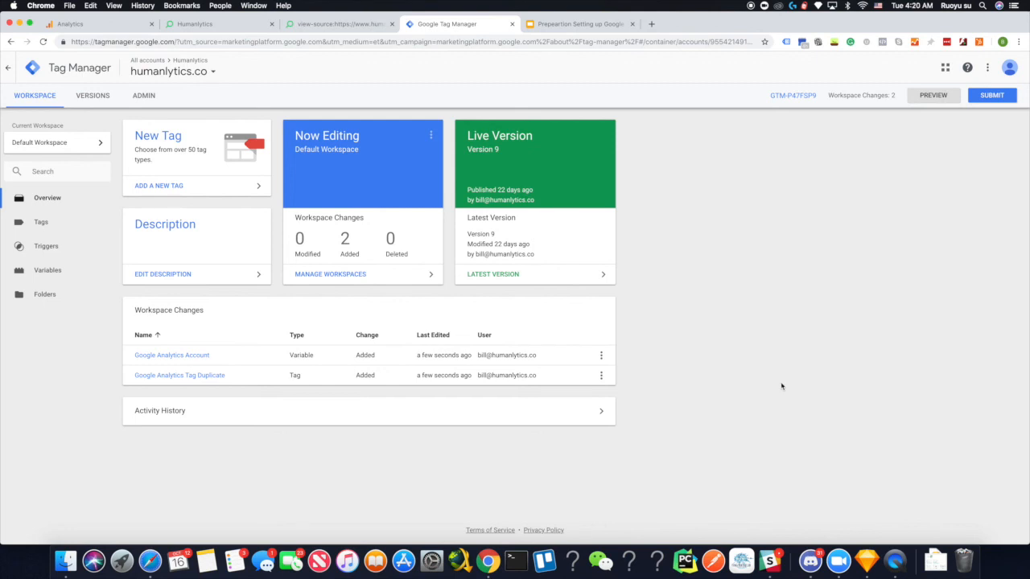
{"action": "mouse_move", "coordinate": [933, 95]}
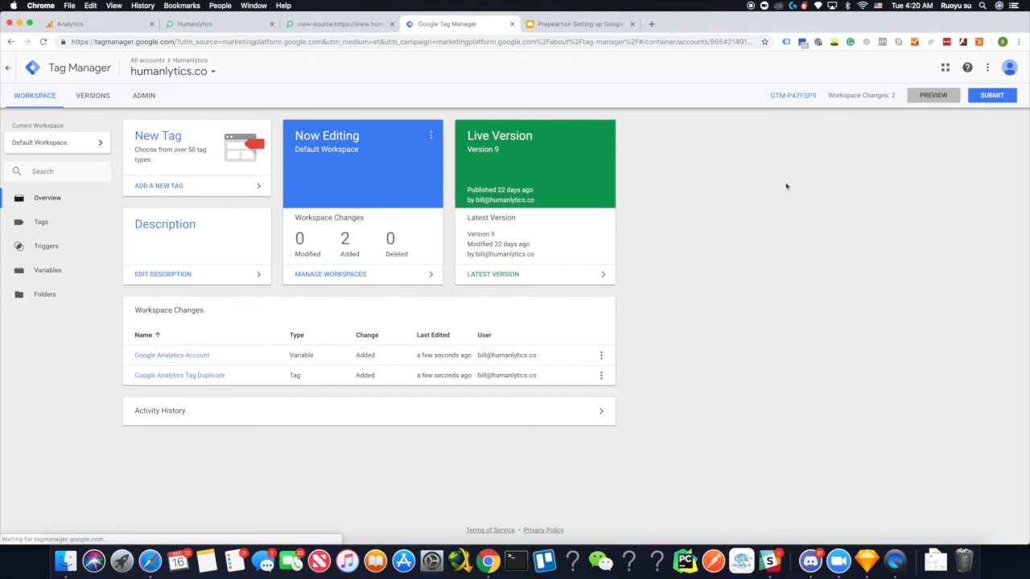
- Start workspace preview mode and switch to the Humanlytics site to check the debug panel
{"action": "left_click", "coordinate": [991, 95]}
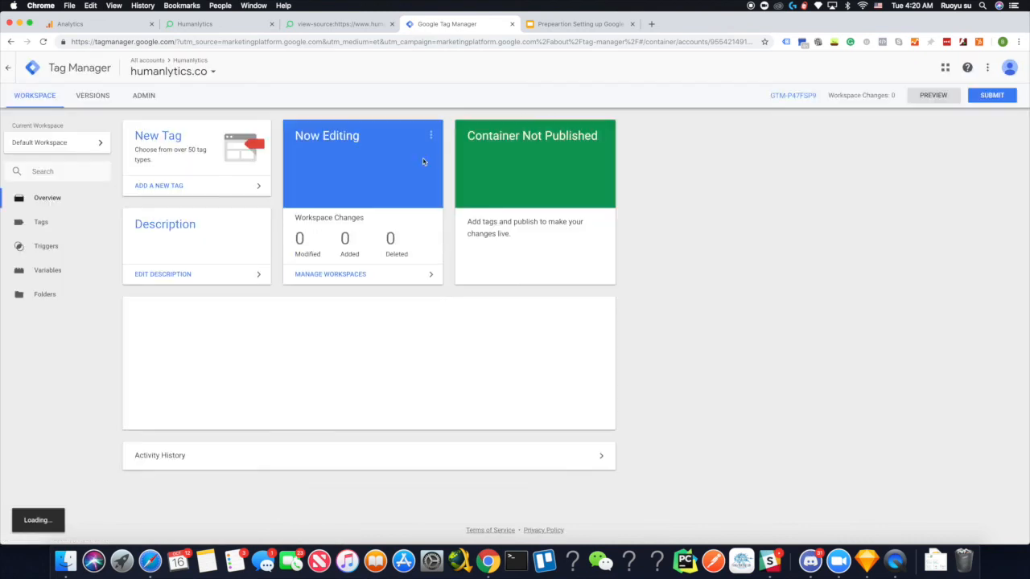
{"action": "left_click", "coordinate": [924, 95]}
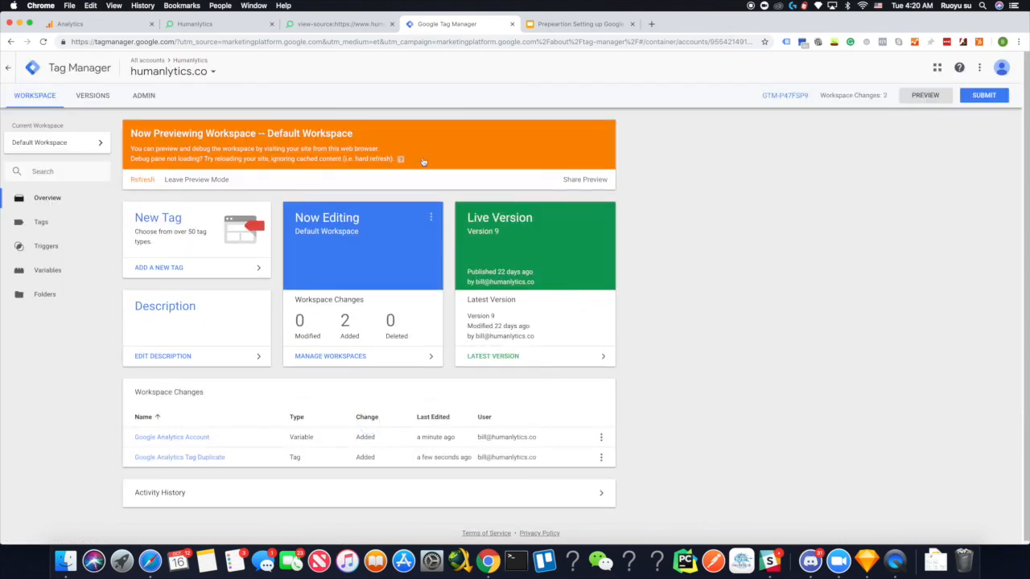
{"action": "left_click", "coordinate": [217, 24]}
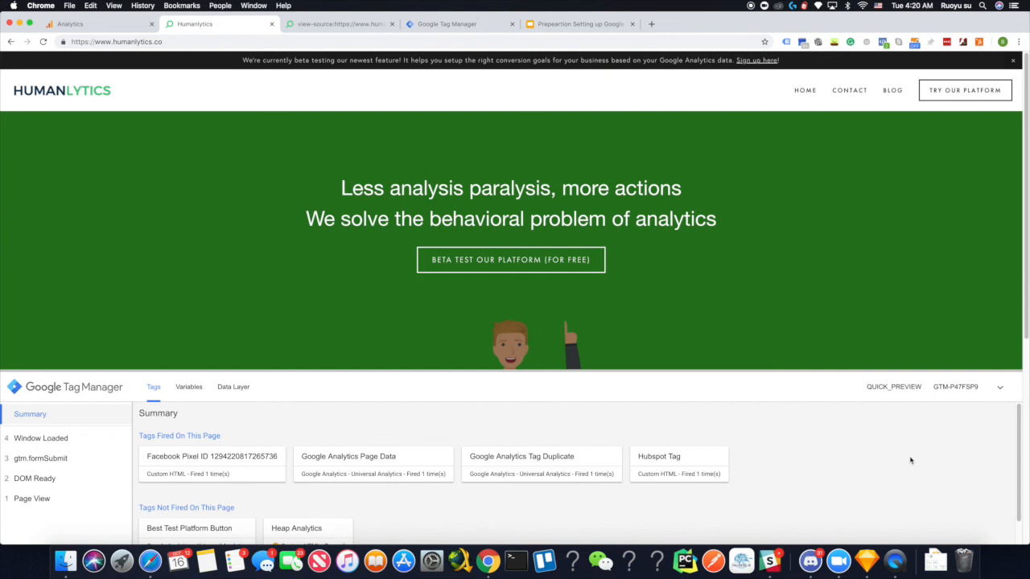
{"action": "mouse_move", "coordinate": [550, 473]}
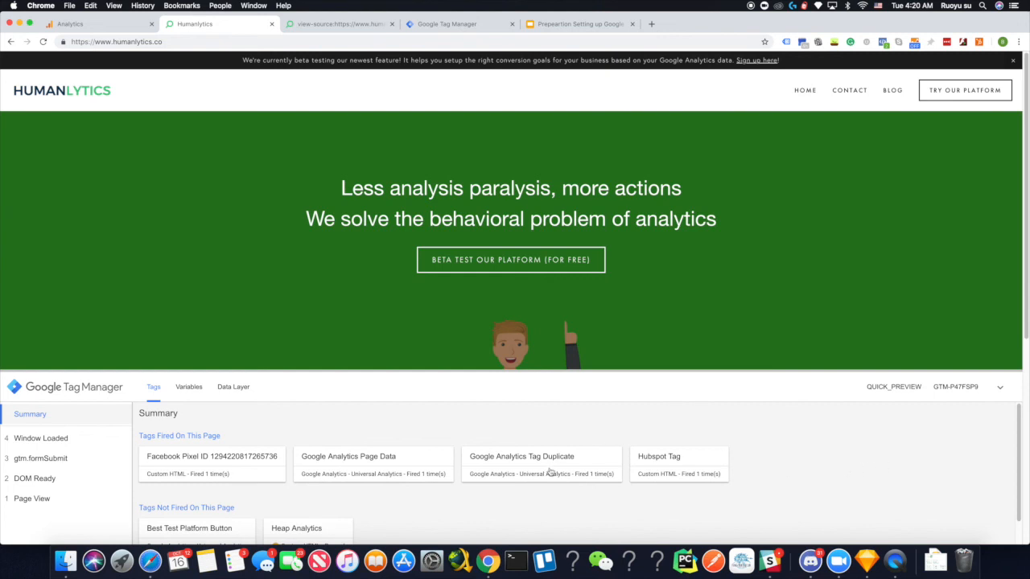
{"action": "mouse_move", "coordinate": [759, 410]}
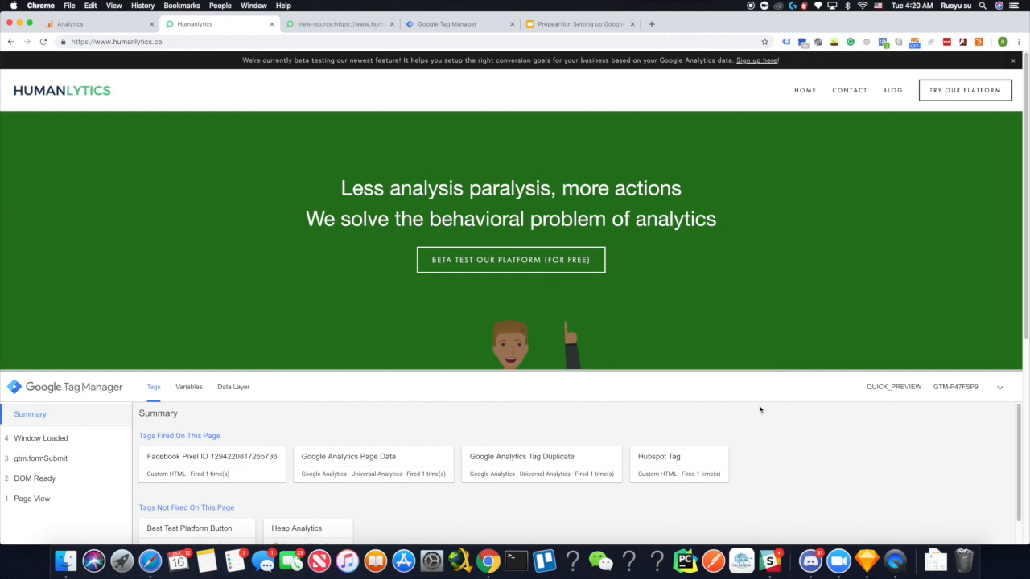
{"action": "mouse_move", "coordinate": [849, 90]}
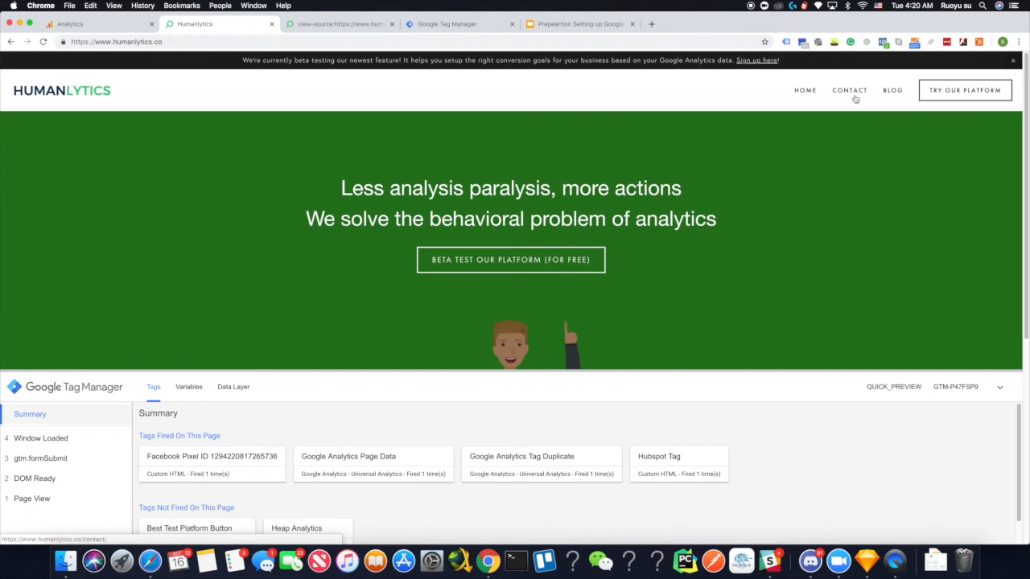
- Load the Contact page to confirm the tag fired, then return to Tag Manager
{"action": "left_click", "coordinate": [850, 90]}
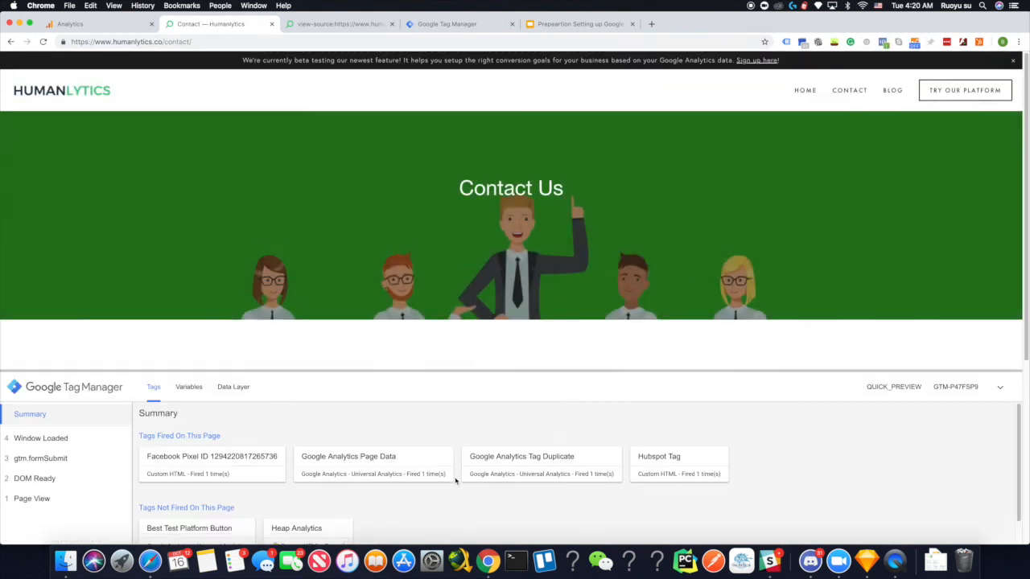
{"action": "mouse_move", "coordinate": [512, 412]}
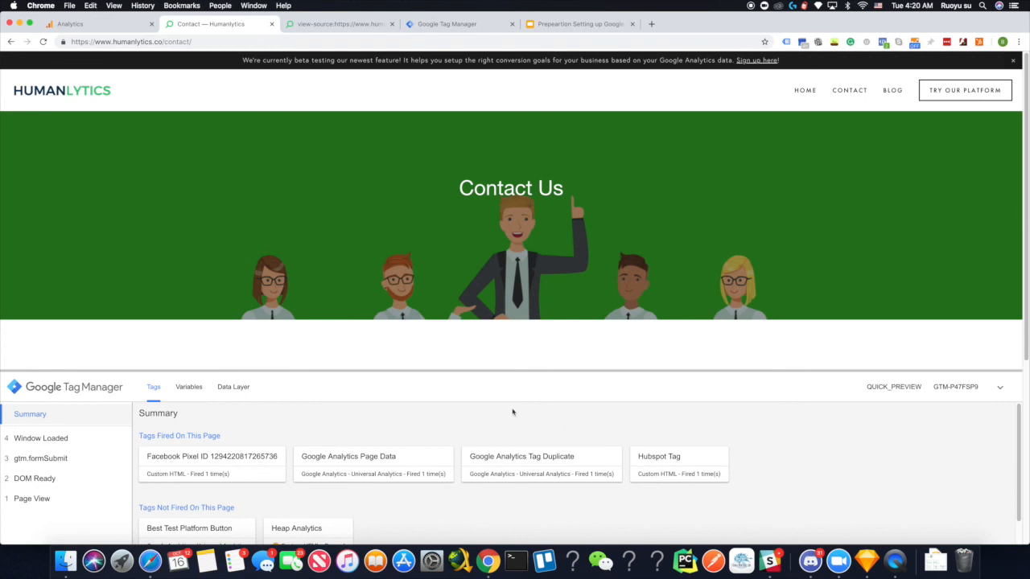
{"action": "mouse_move", "coordinate": [161, 433]}
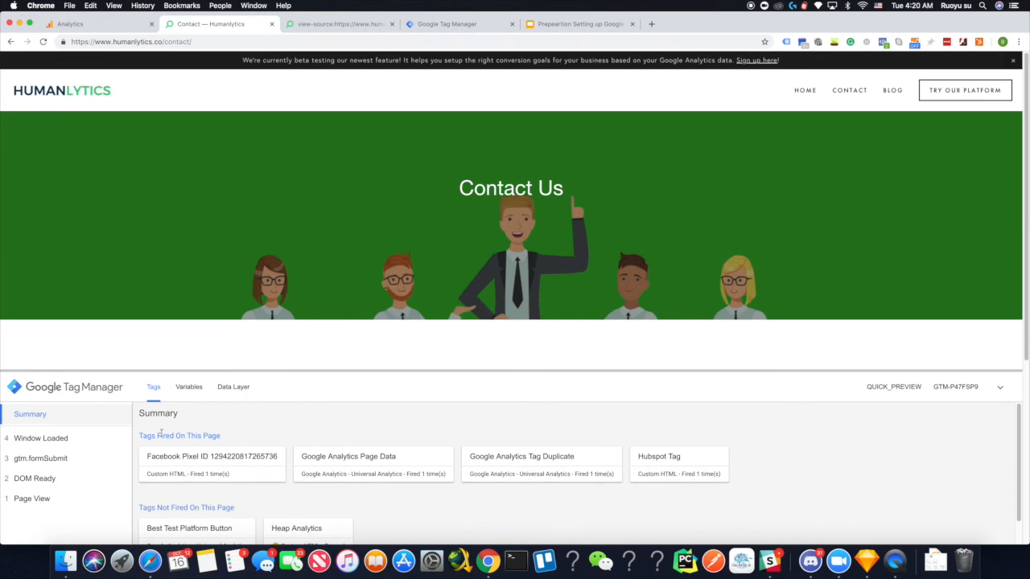
{"action": "mouse_move", "coordinate": [566, 483]}
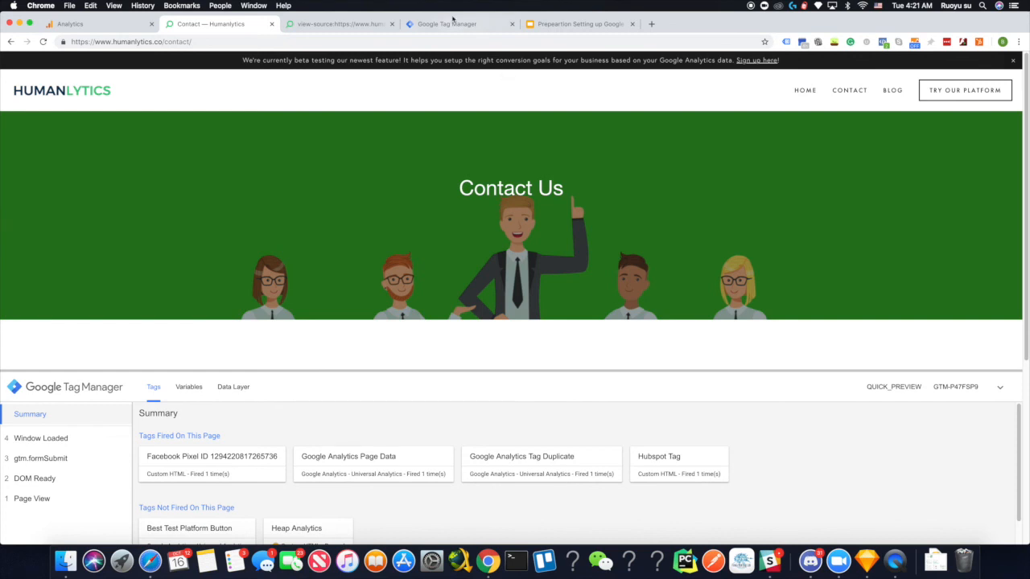
{"action": "left_click", "coordinate": [447, 24]}
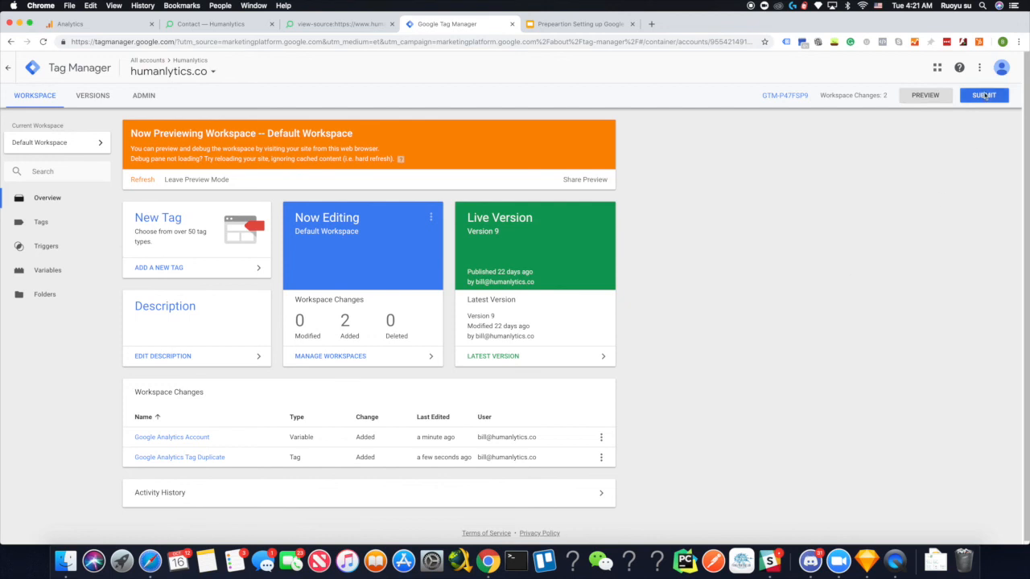
{"action": "left_click", "coordinate": [985, 95]}
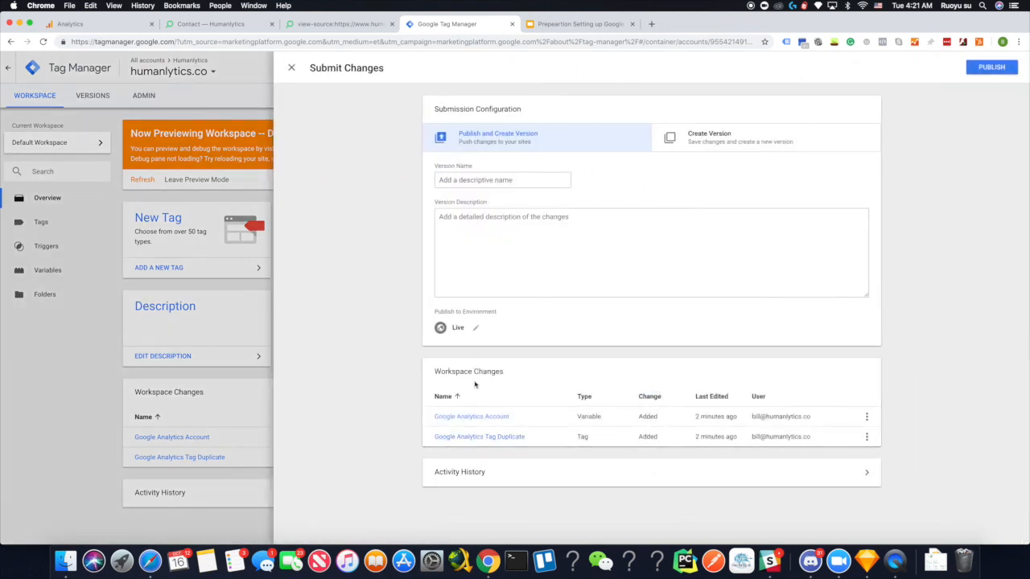
{"action": "mouse_move", "coordinate": [983, 91]}
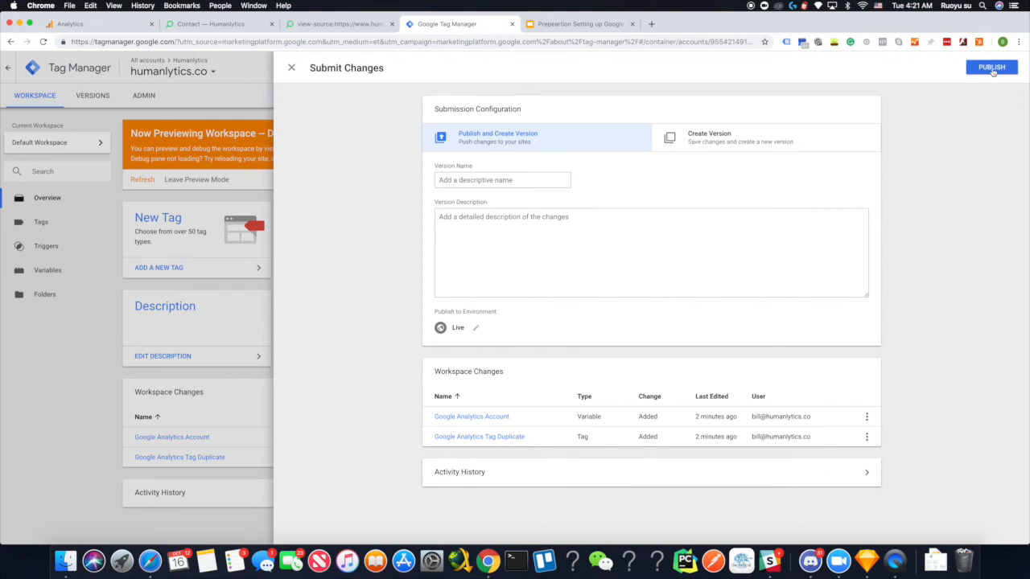
{"action": "mouse_move", "coordinate": [862, 298]}
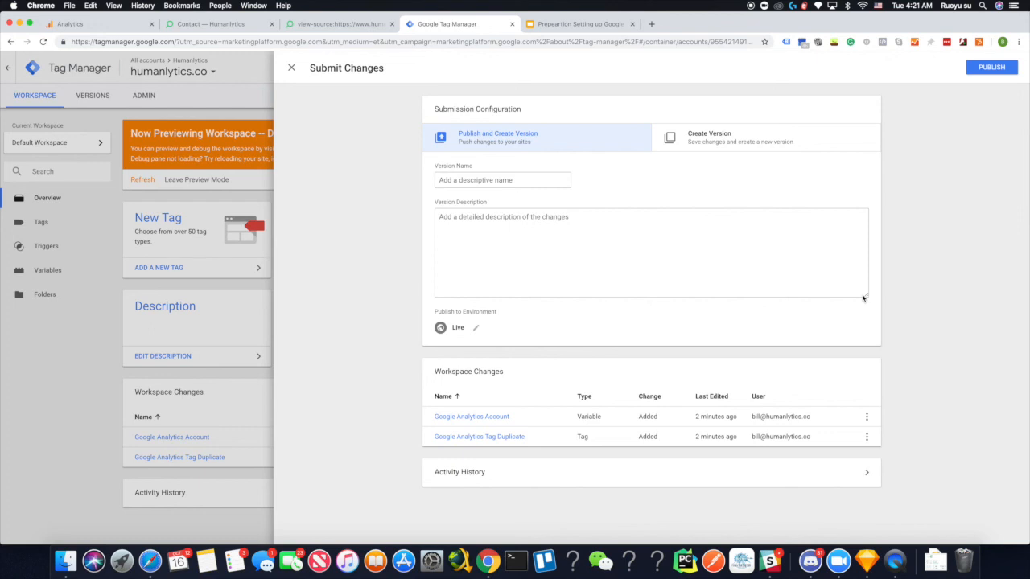
{"action": "mouse_move", "coordinate": [980, 140]}
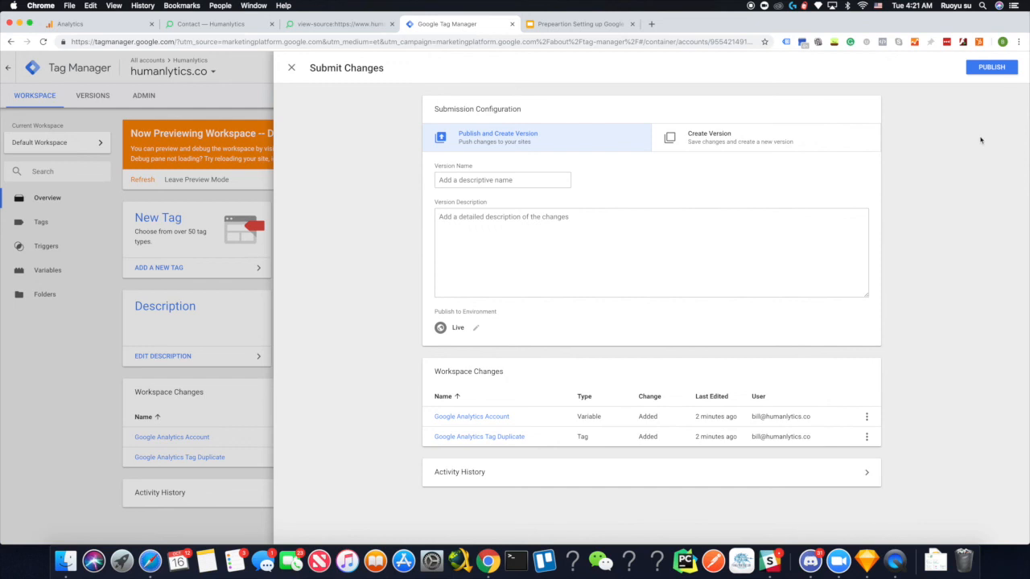
{"action": "mouse_move", "coordinate": [978, 147]}
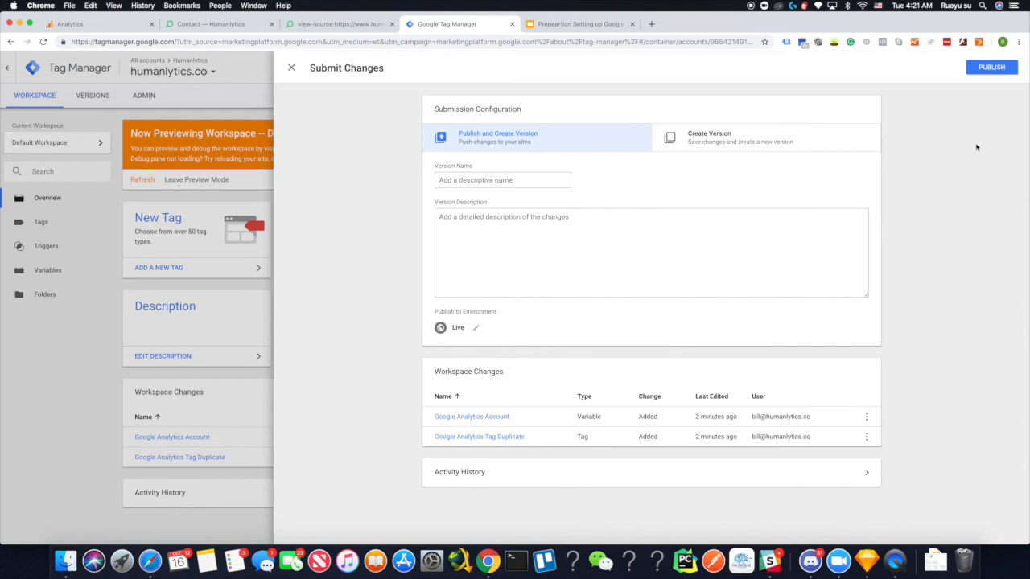
{"action": "mouse_move", "coordinate": [379, 84]}
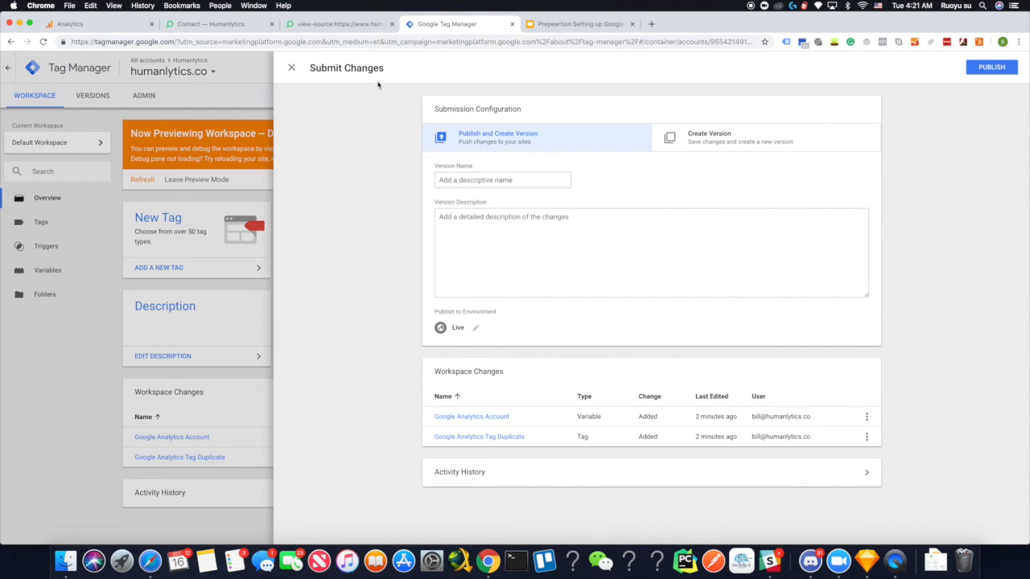
{"action": "left_click", "coordinate": [291, 67]}
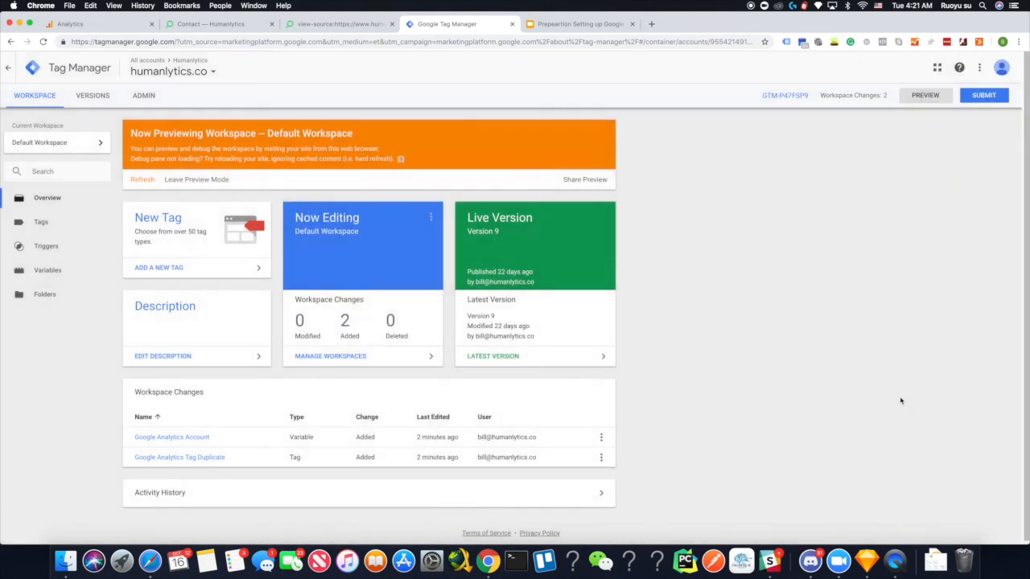